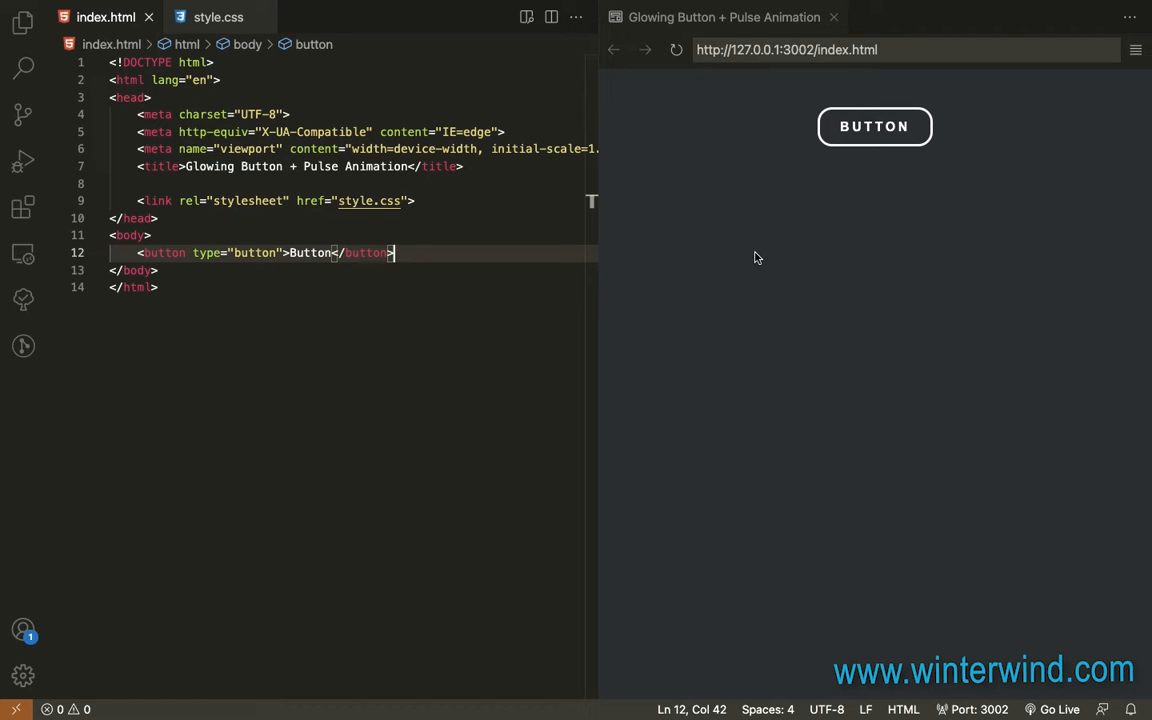
# Switch to style.css and place the cursor after margin: auto; in the button rule
pyautogui.click(216, 16)
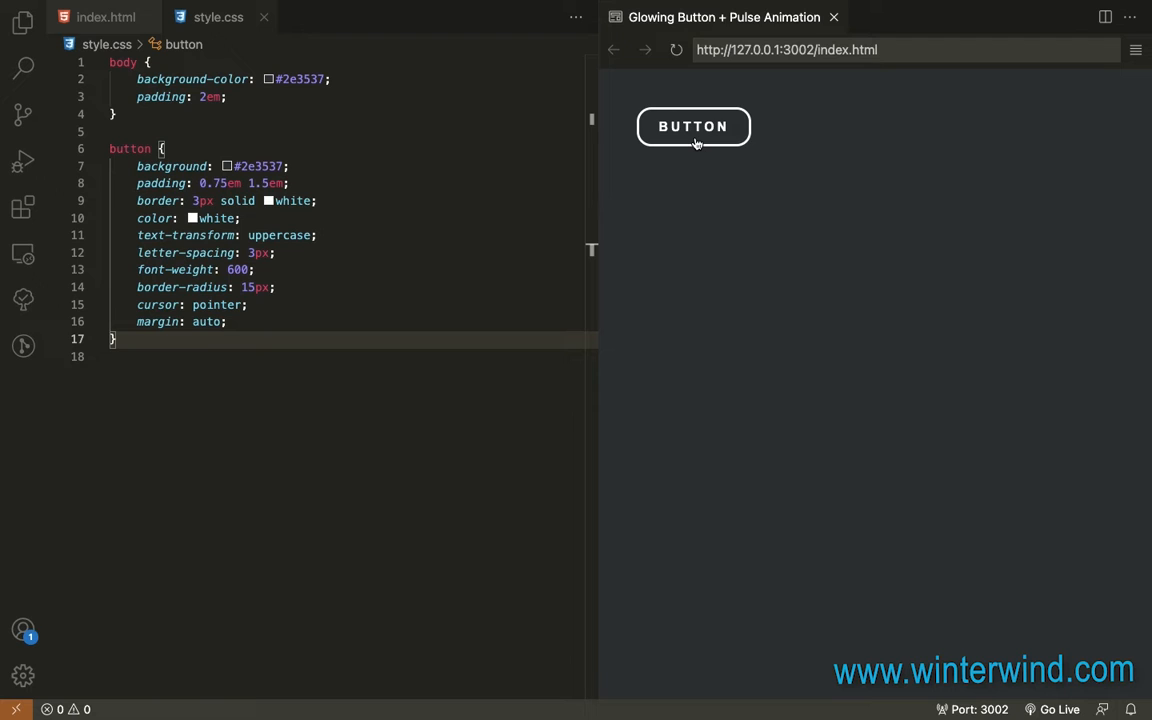
pyautogui.click(228, 320)
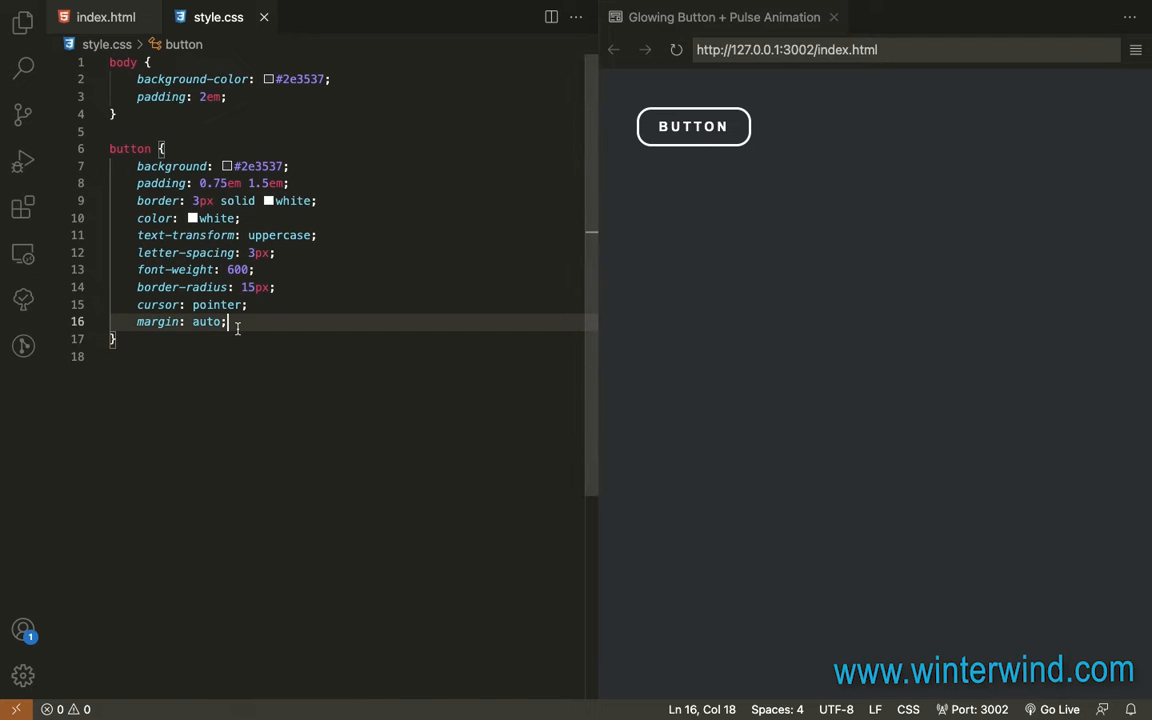
# Add text-shadow: 0 0 5px white and box-shadow: 0 0 10px white, 0 0 20px white to the button rule
pyautogui.write('text-shadow: 0 ;')
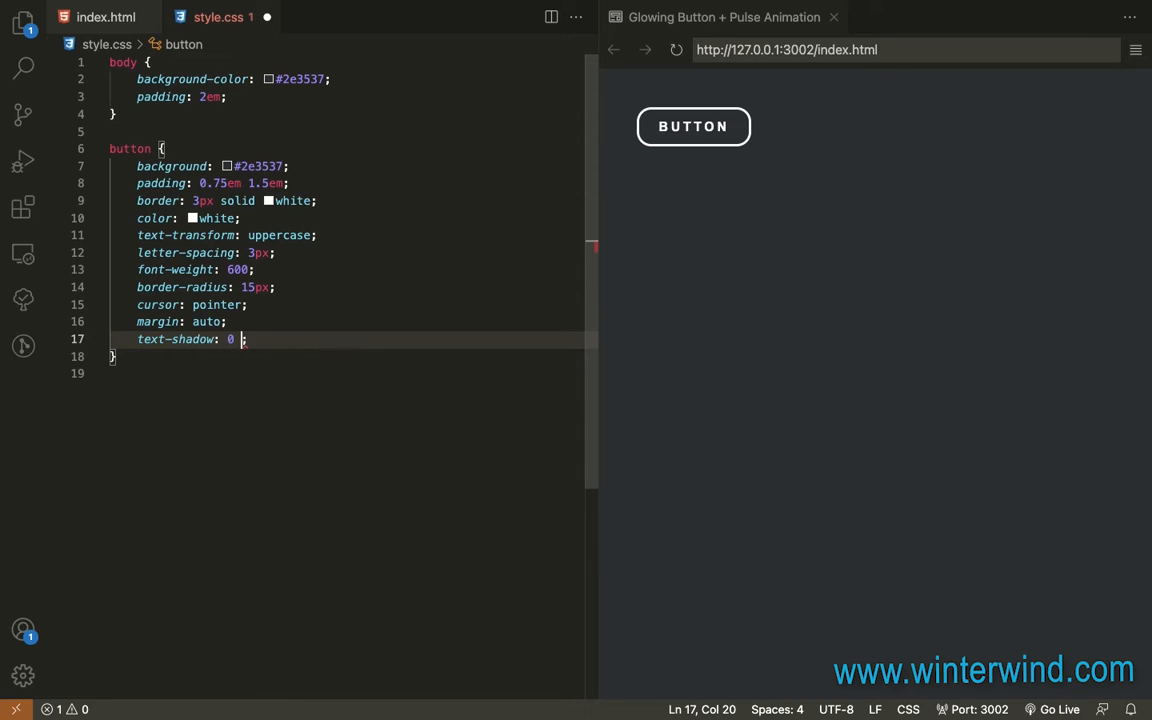
pyautogui.write('0')
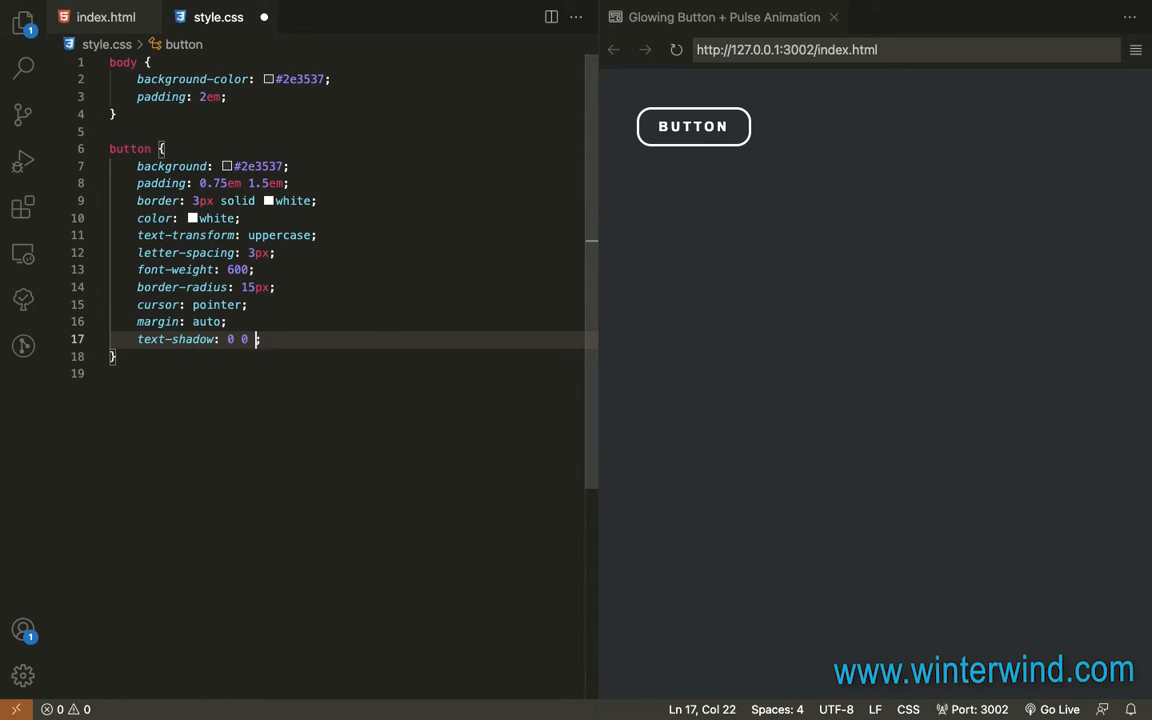
pyautogui.write('5px')
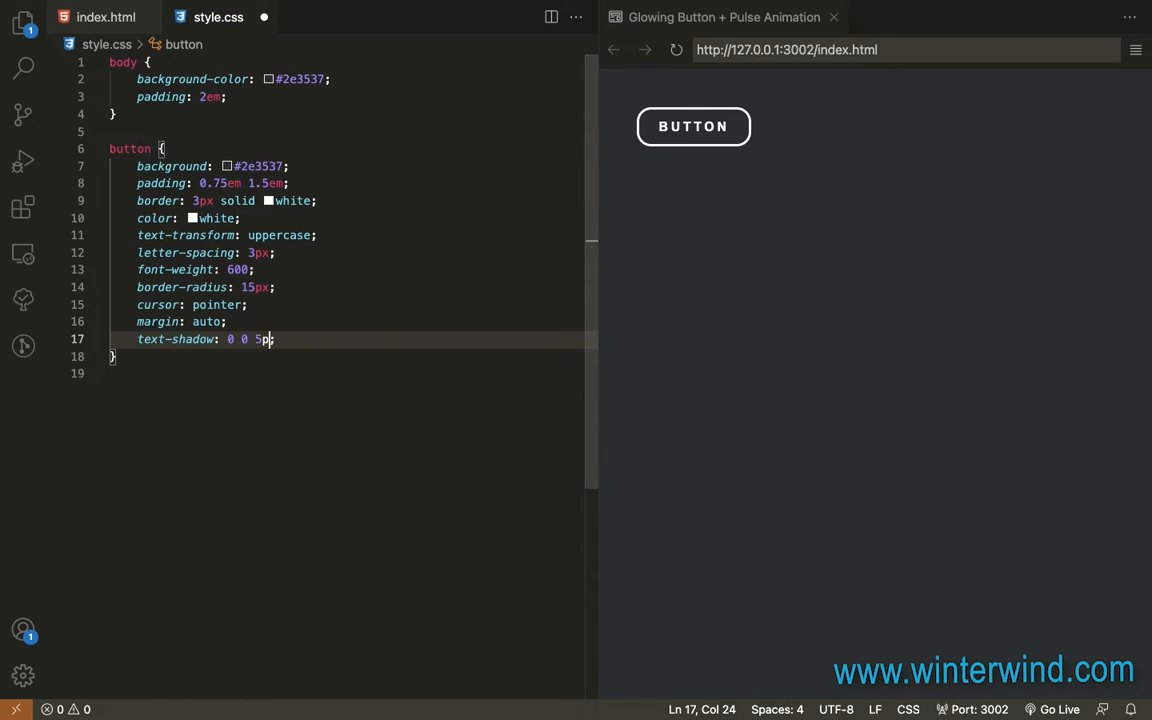
pyautogui.write('white;')
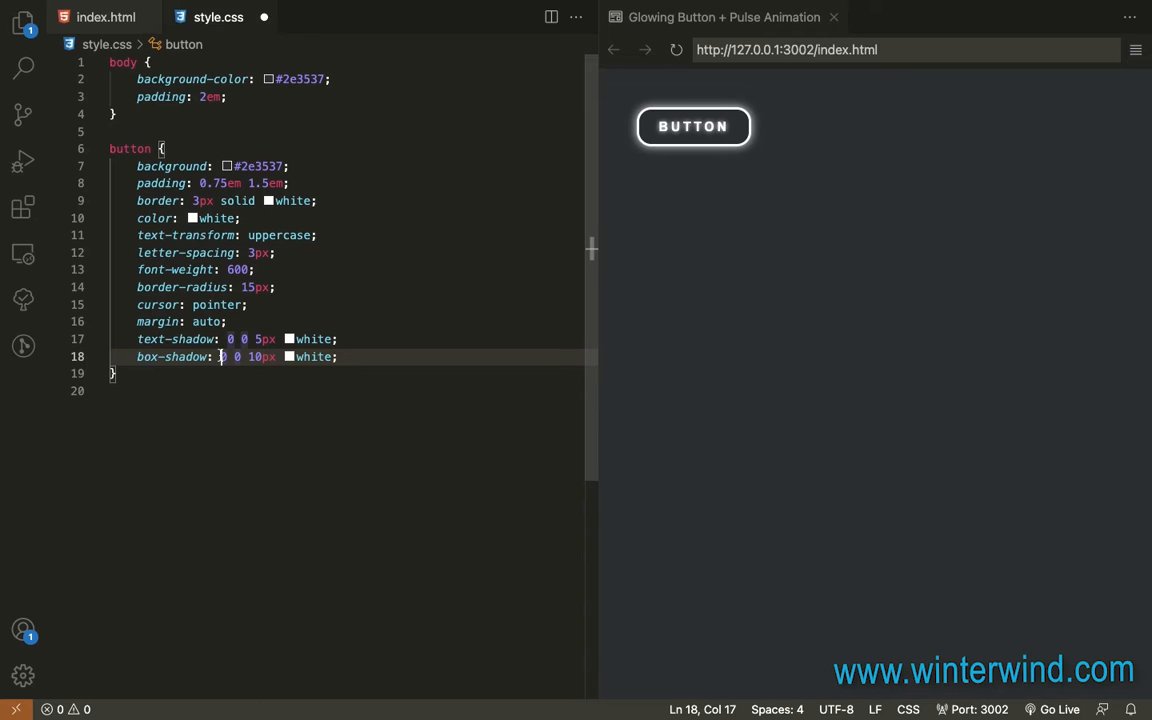
pyautogui.press('Enter')
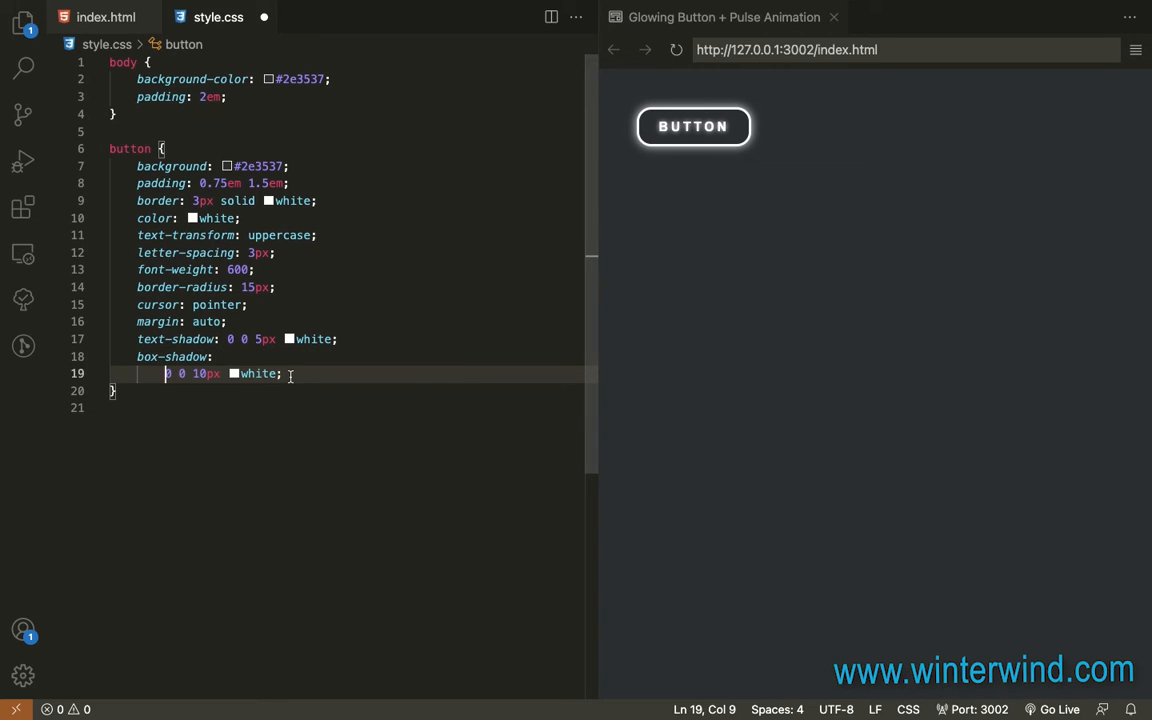
pyautogui.moveTo(172, 356)
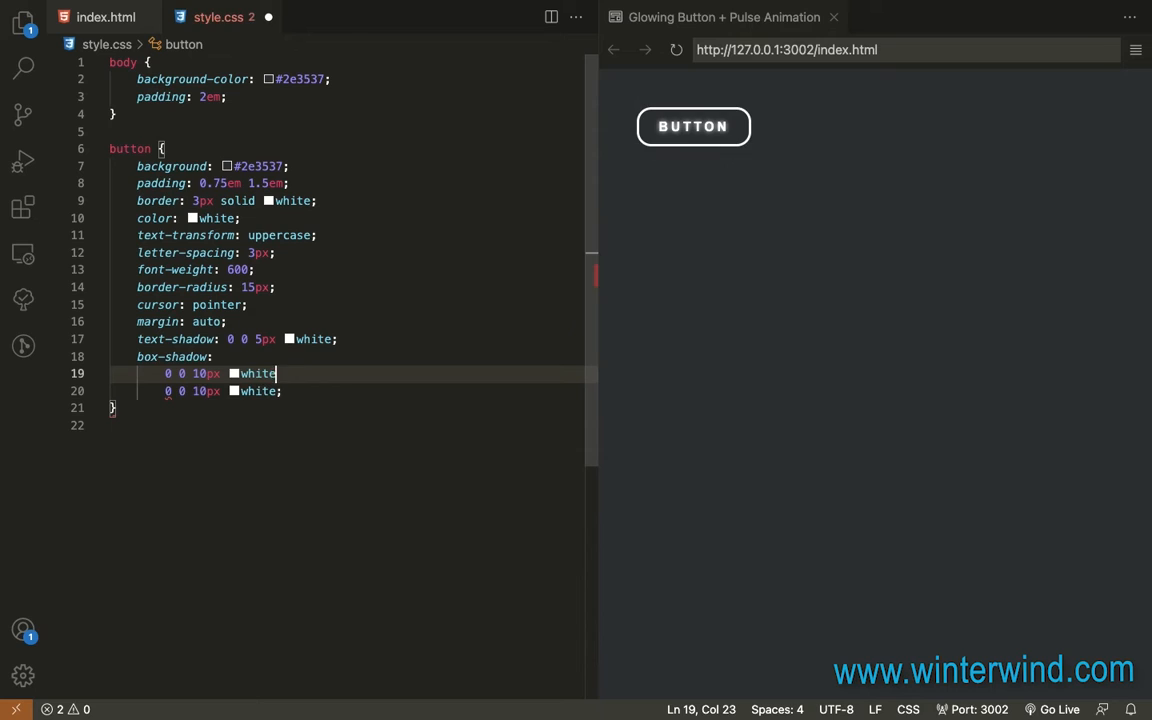
pyautogui.write(',')
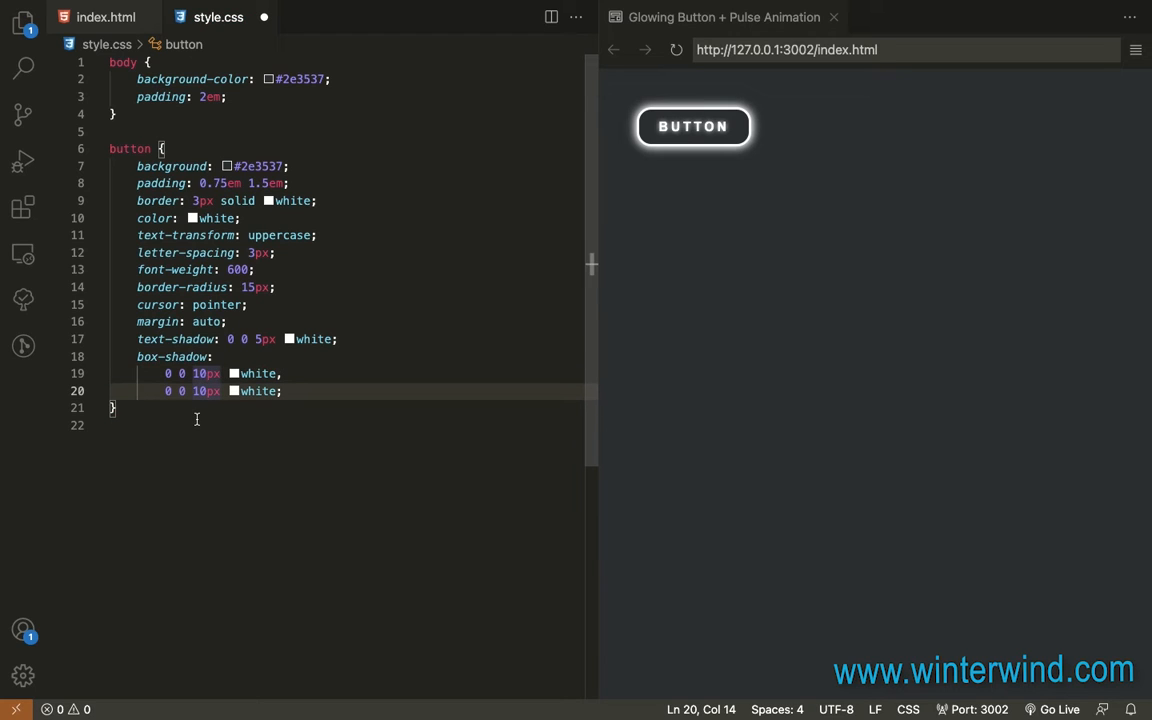
pyautogui.press('Backspace')
pyautogui.write('2')
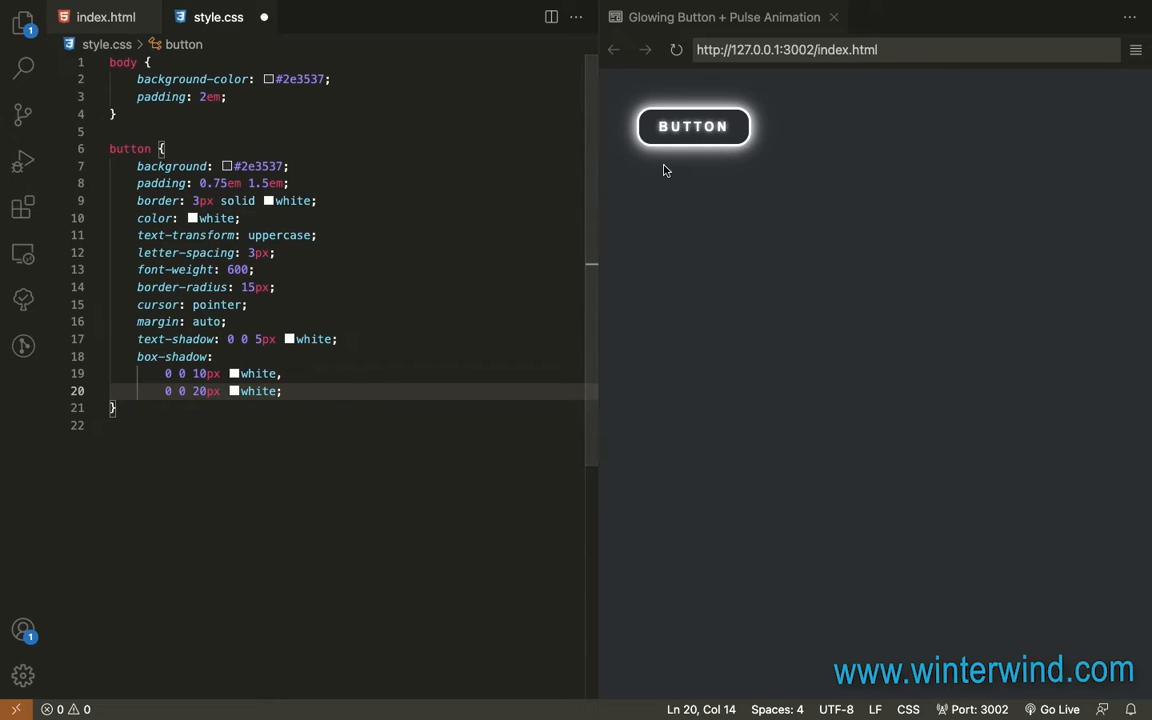
# Replace the white values in text-shadow, box-shadow, border and color with #FF0000
pyautogui.doubleClick(312, 340)
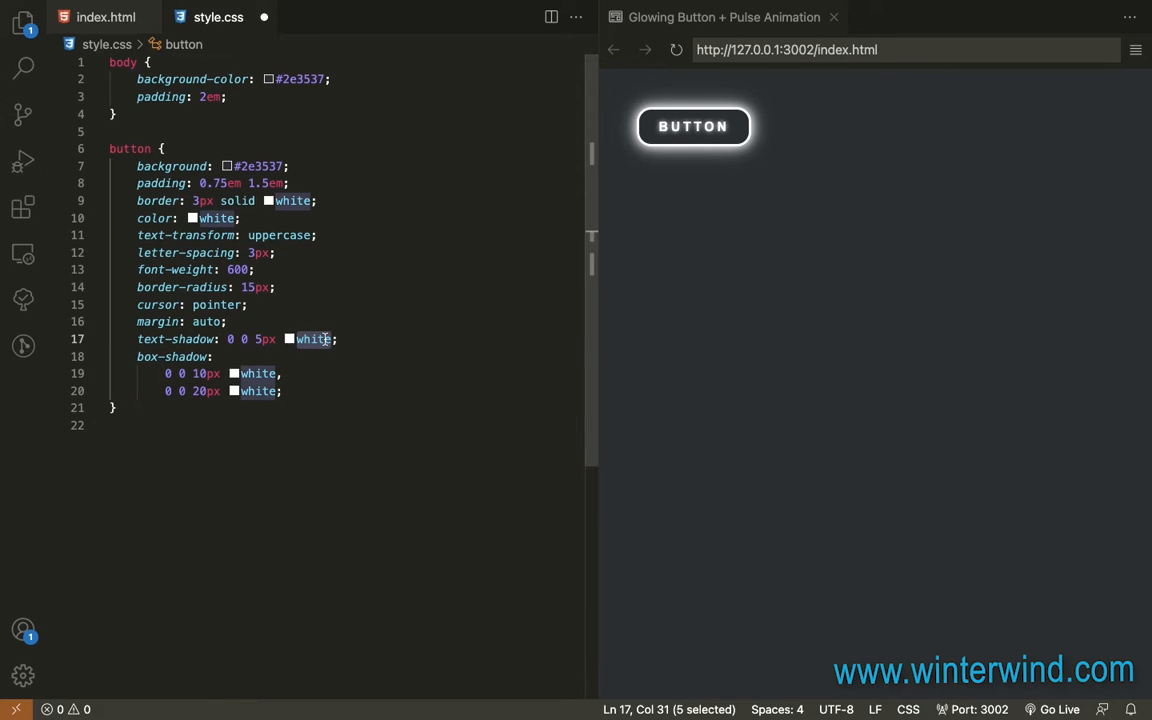
pyautogui.write('#FF')
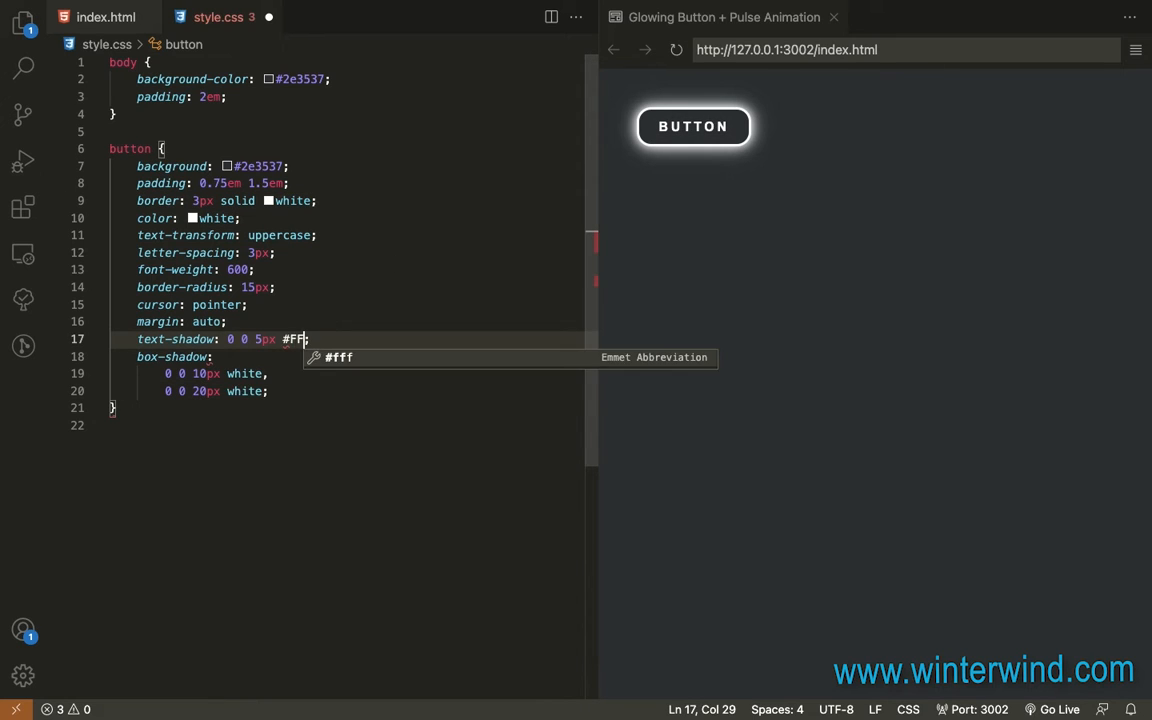
pyautogui.write('0000')
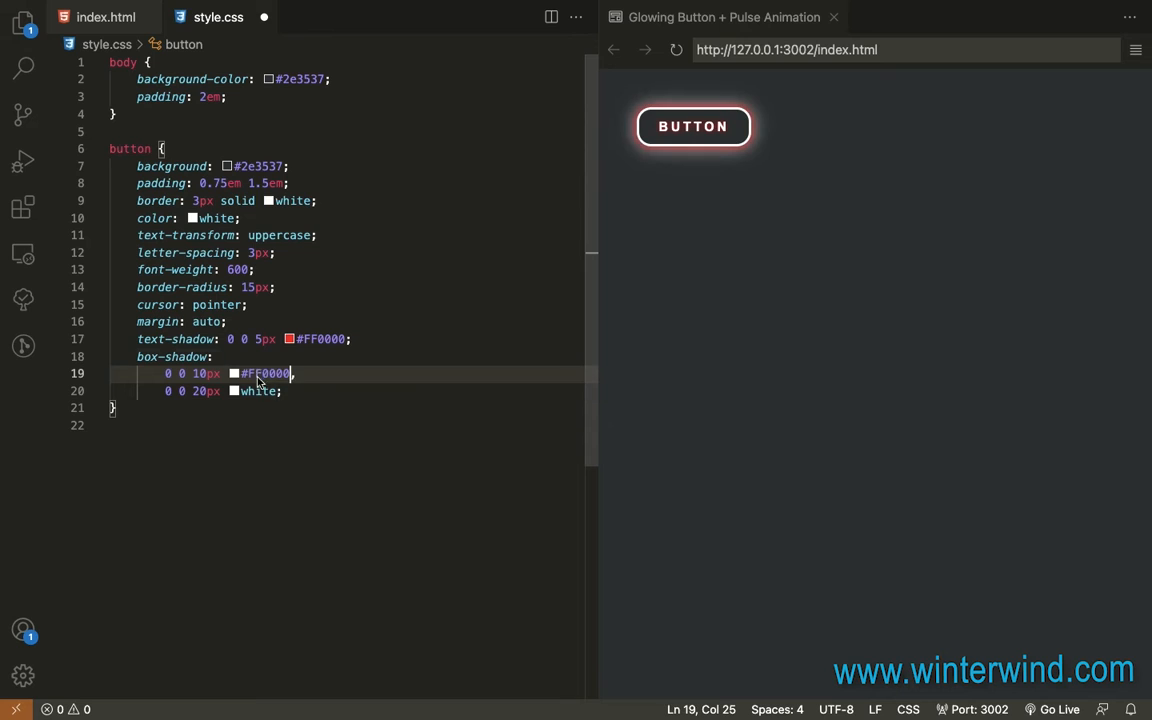
pyautogui.doubleClick(258, 390)
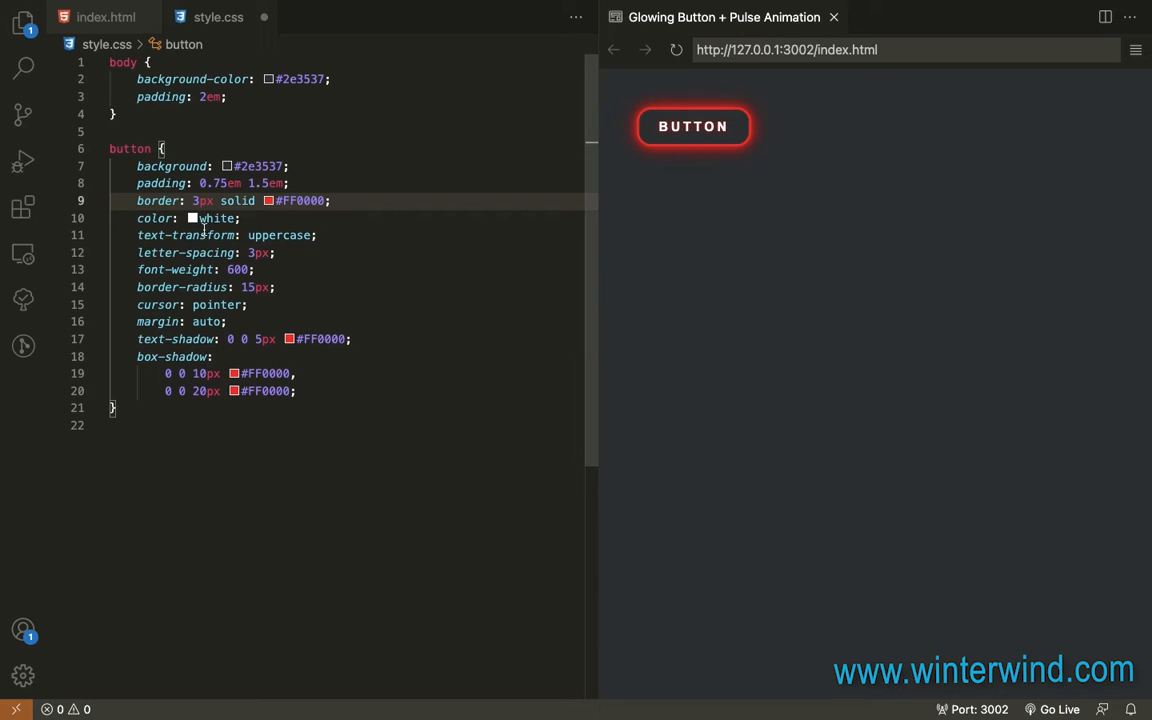
pyautogui.write('#FF0000')
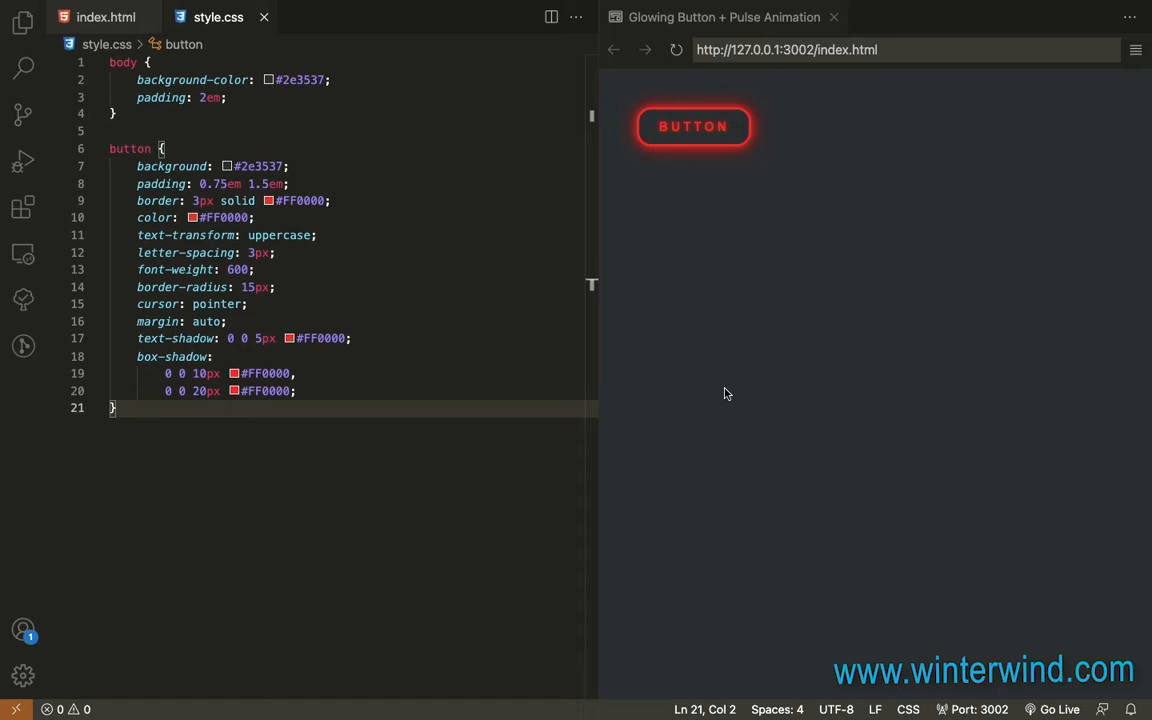
# Add a button:before, button:after rule with content: '', position: absolute and background-color: #FF0000
pyautogui.press('enter')
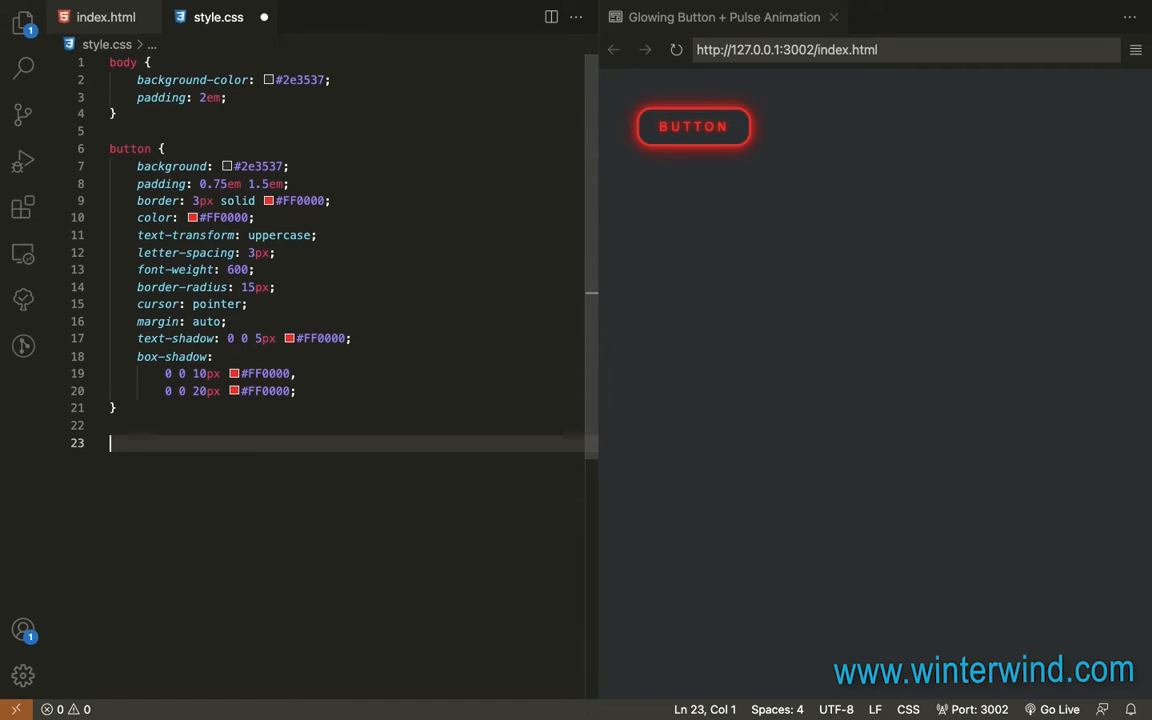
pyautogui.write('button:before, button:after {')
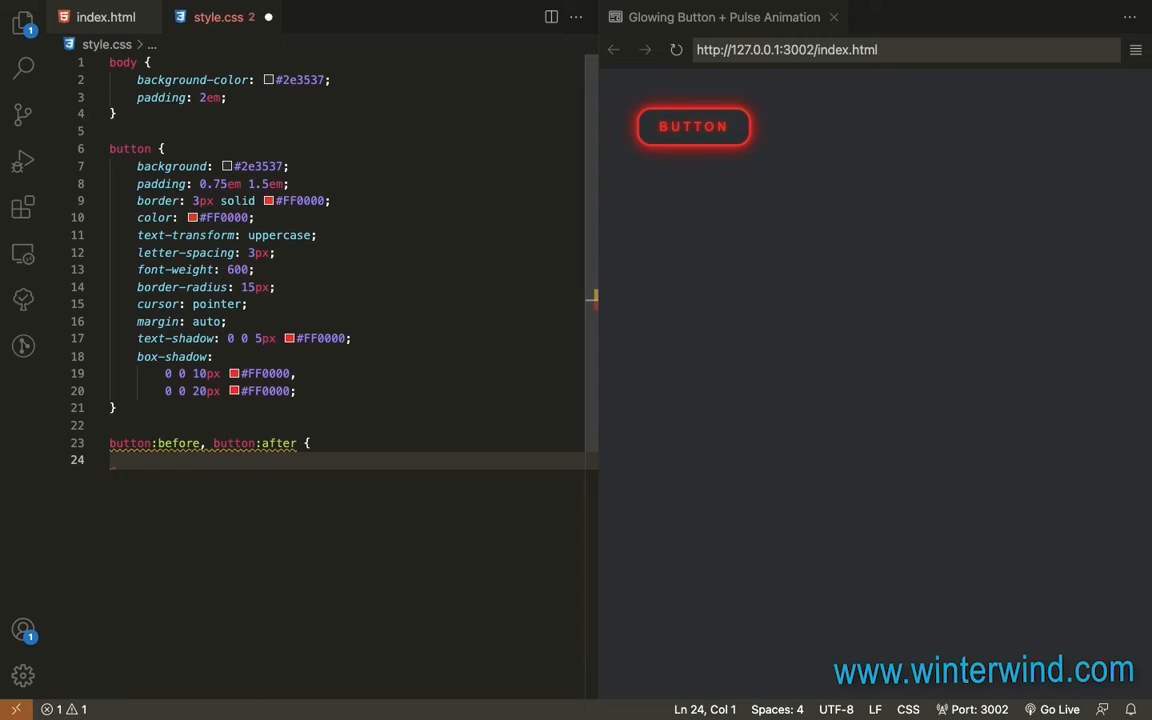
pyautogui.write('c')
pyautogui.write('backgo')
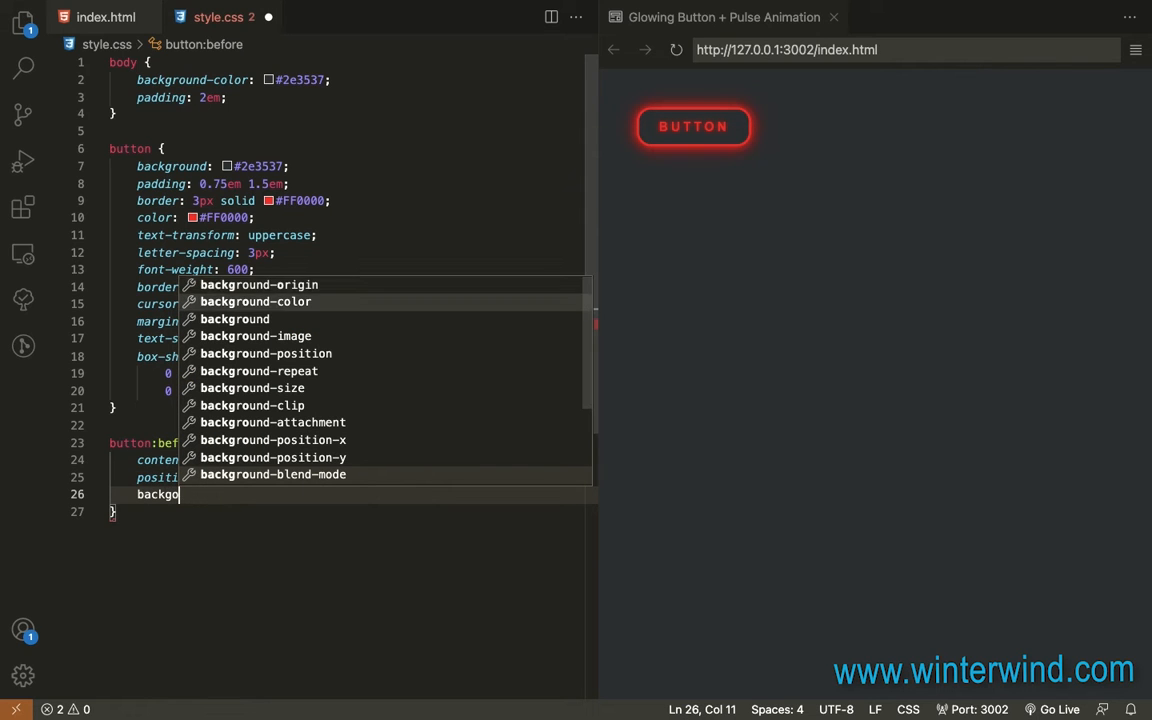
pyautogui.click(256, 300)
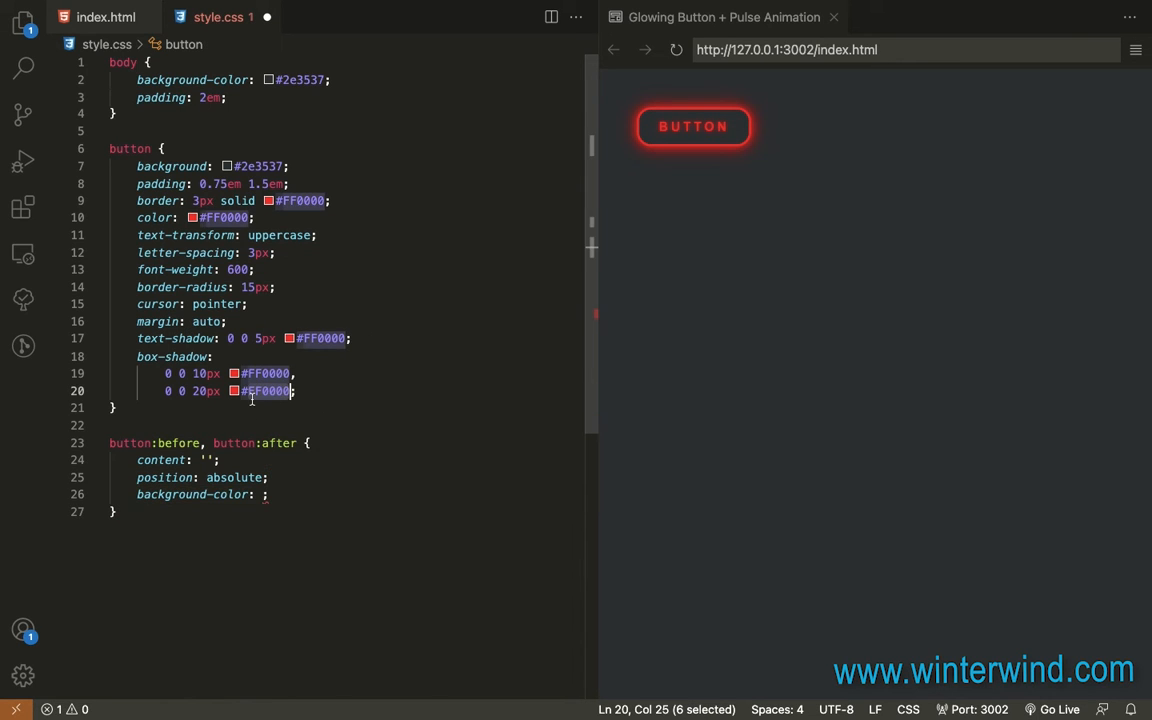
pyautogui.write('#FF0000')
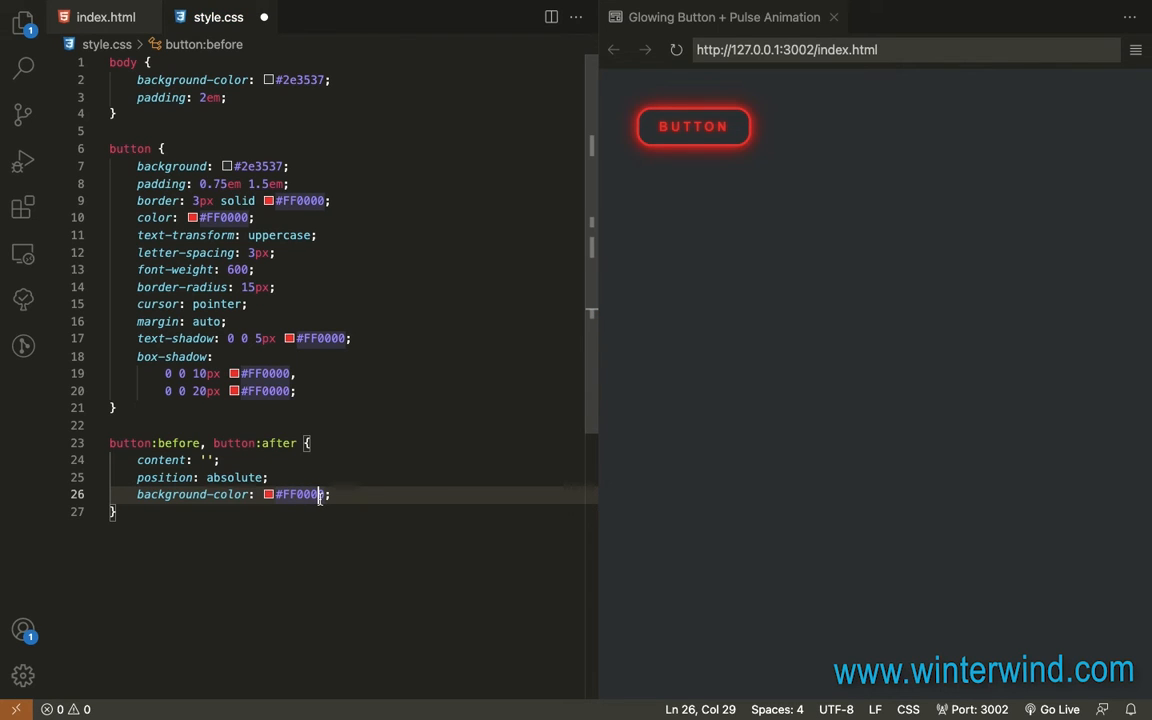
pyautogui.write('heigh0;')
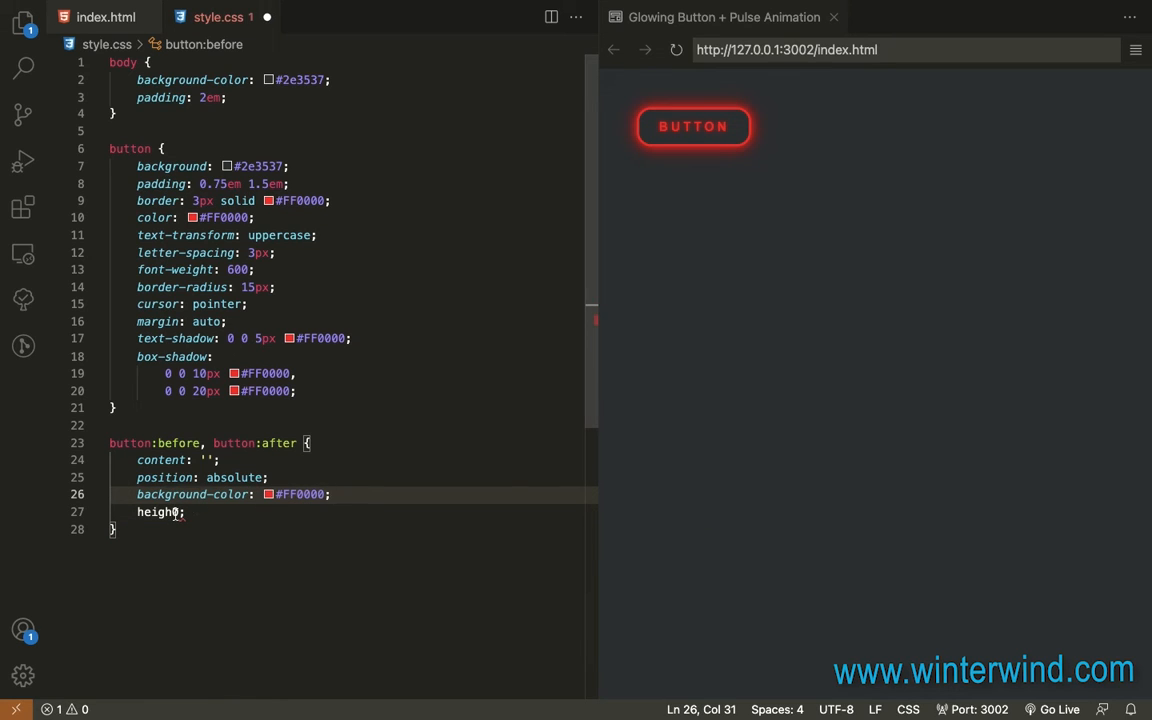
pyautogui.write(':')
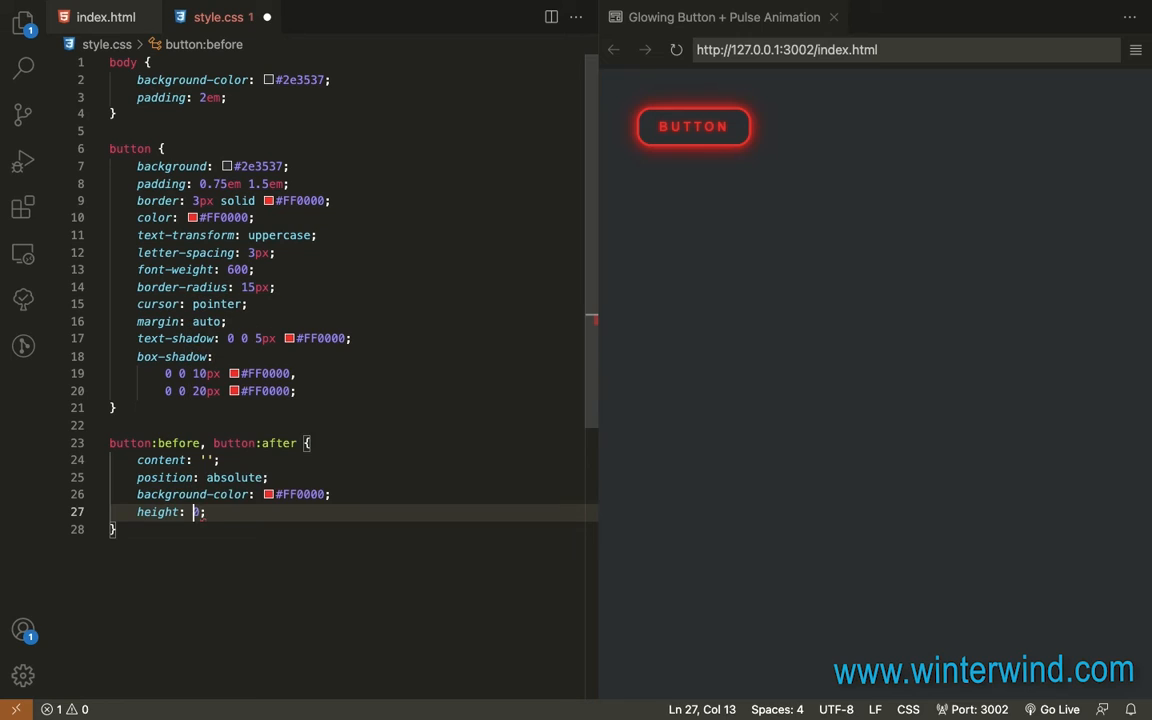
# Give the pseudo-elements height 100%, width 60%, z-index -1 and opacity 0.5
pyautogui.write('100%')
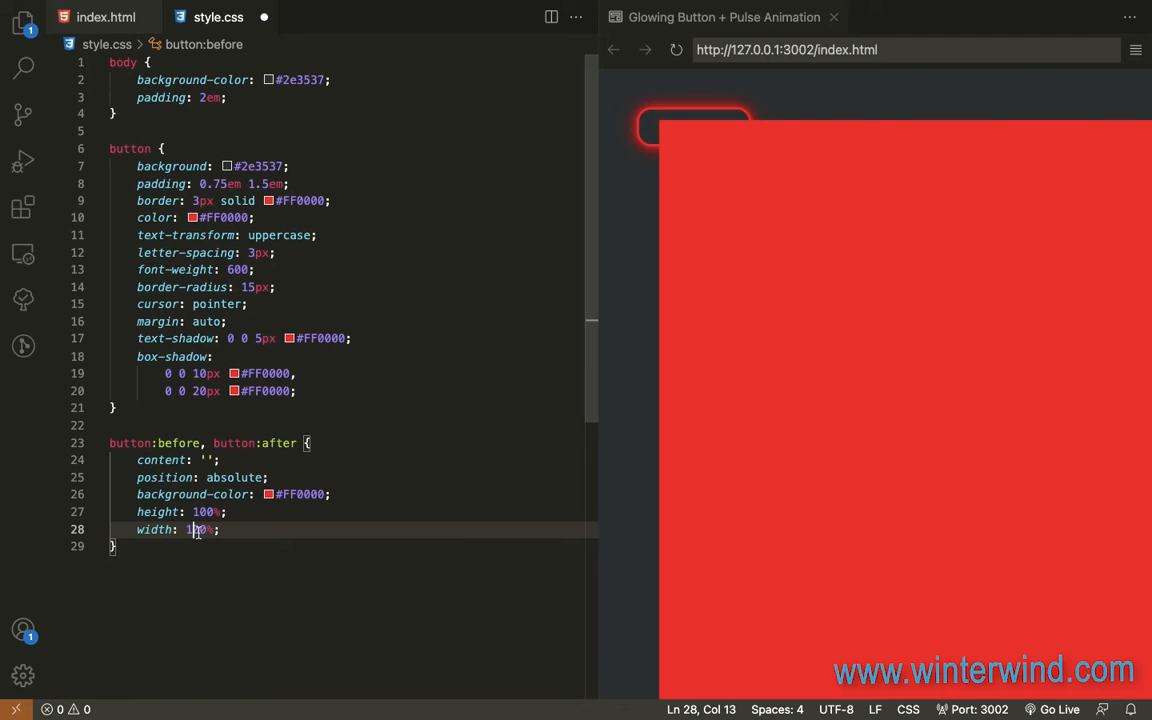
pyautogui.write('60')
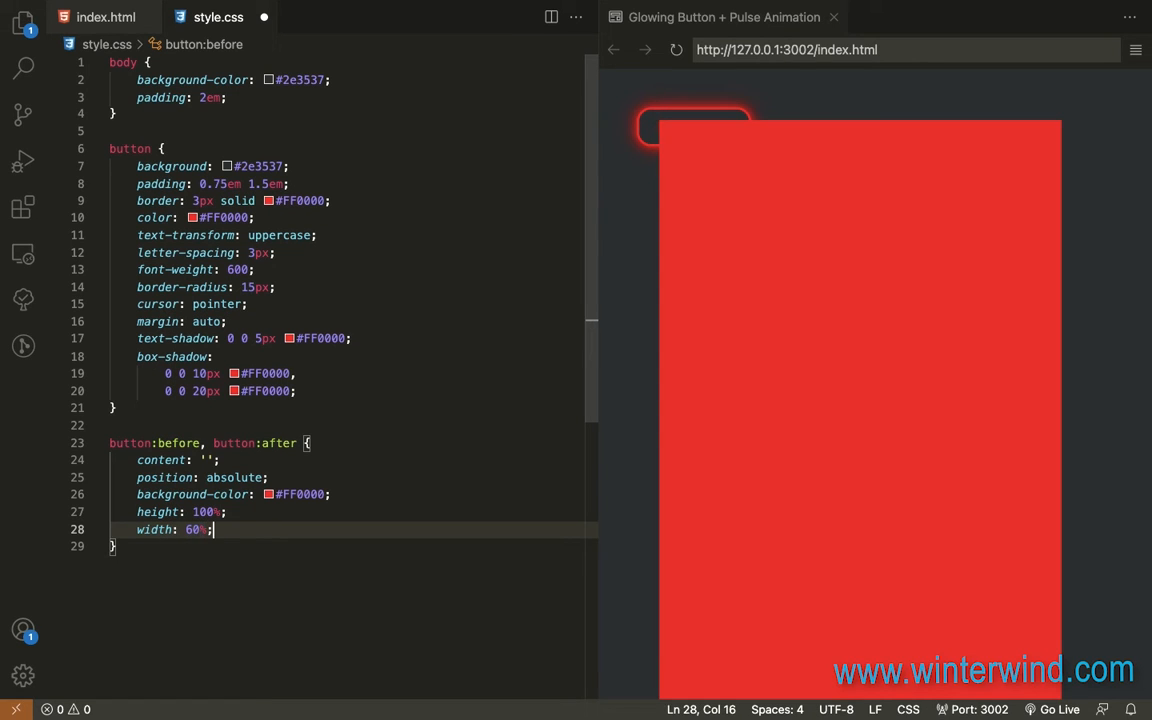
pyautogui.write('z-index: -1;')
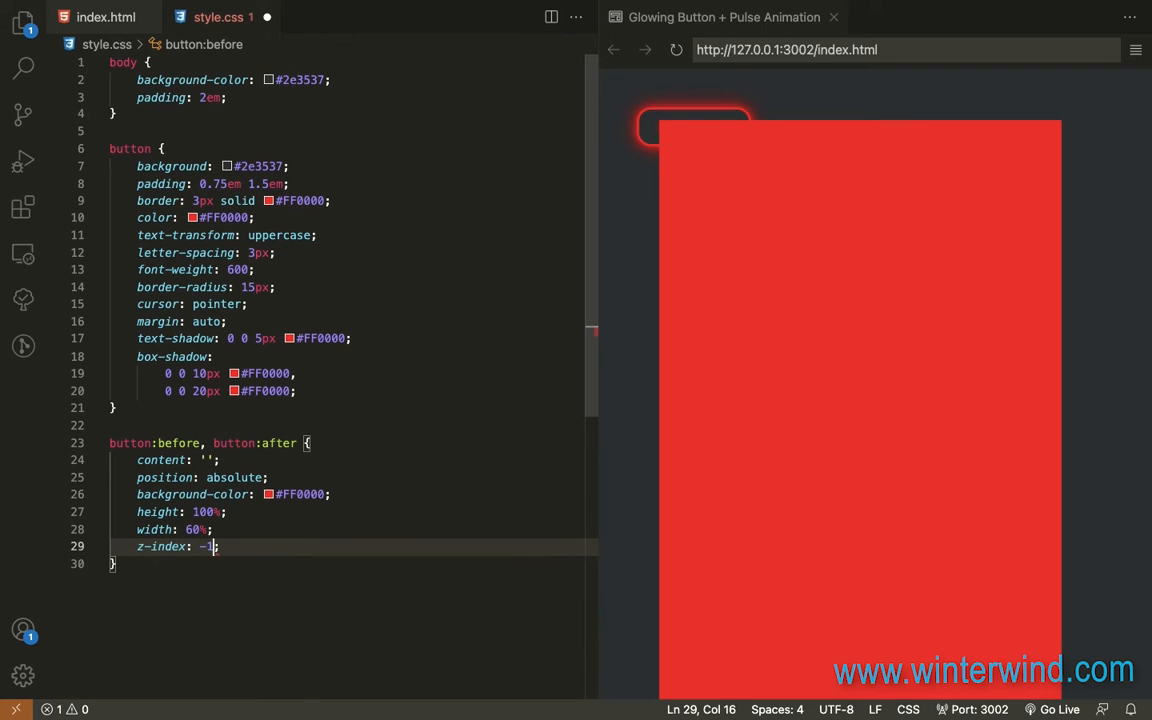
pyautogui.write('1')
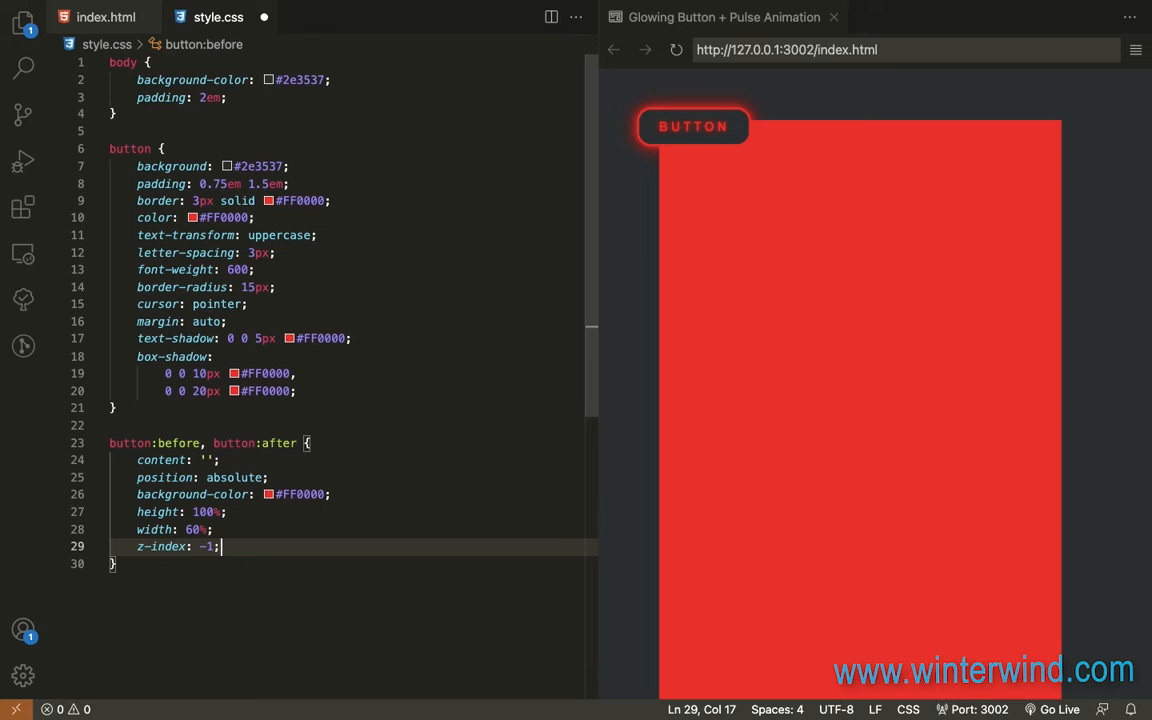
pyautogui.write('opacity: 0.5;')
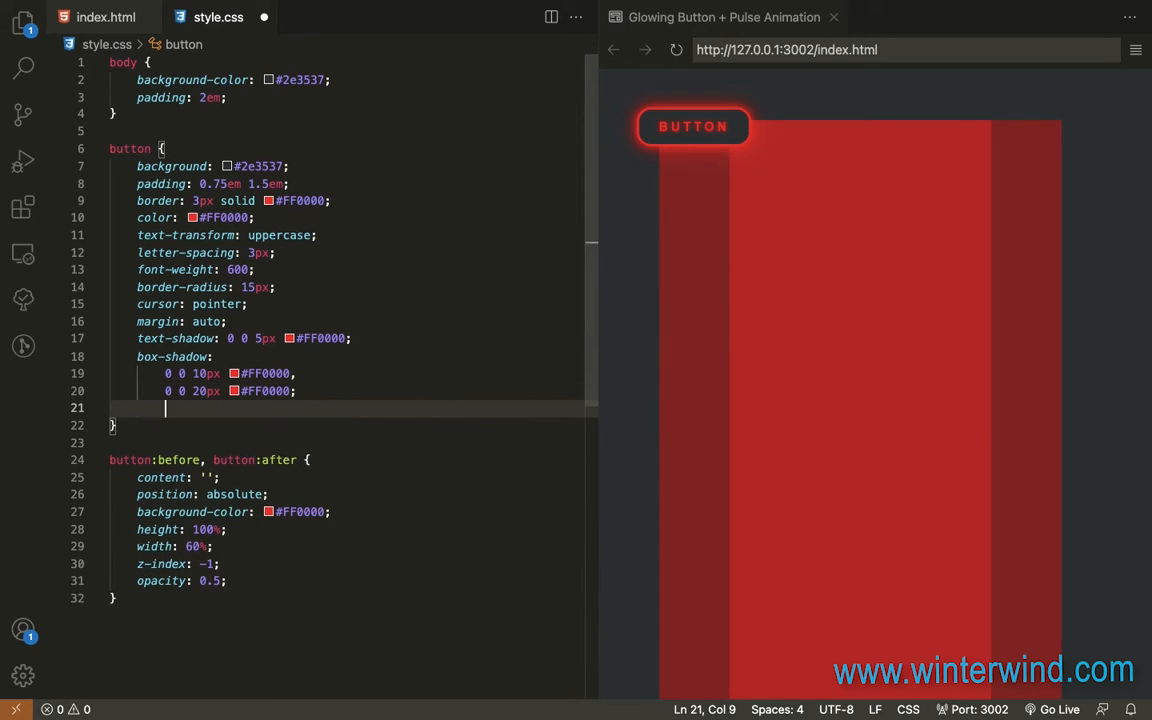
# Make the button rule position: relative with display: grid
pyautogui.write('position: relative;')
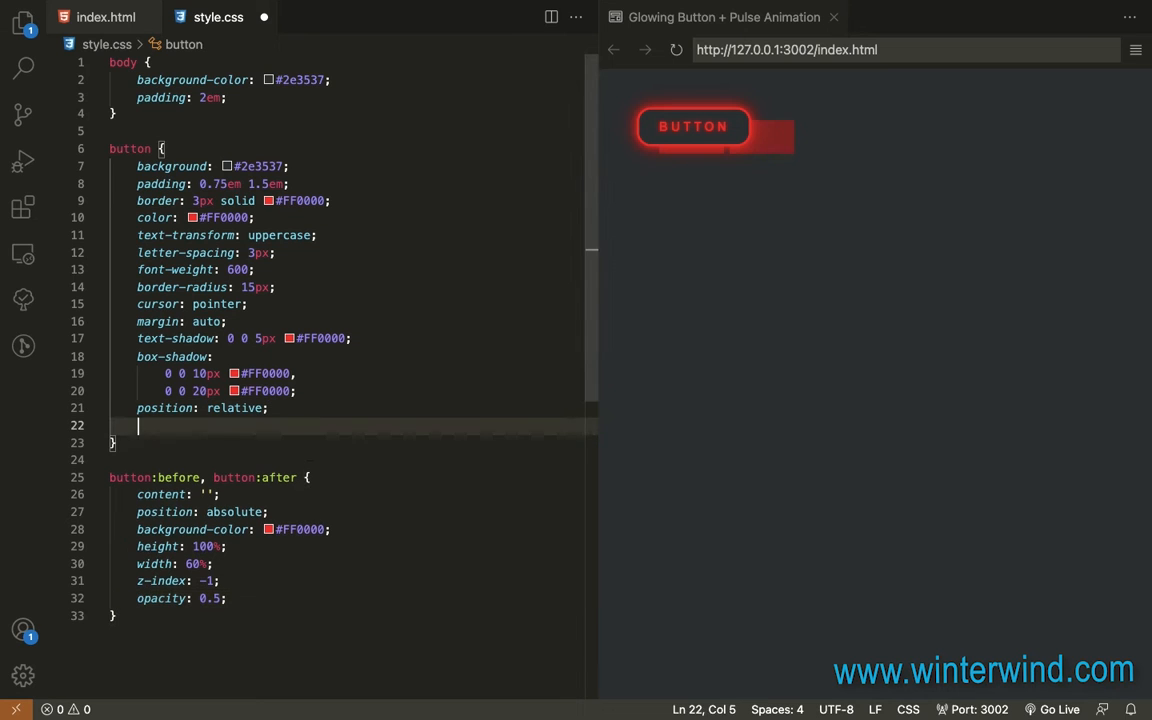
pyautogui.write('display: grid;')
pyautogui.write('place-items: center;')
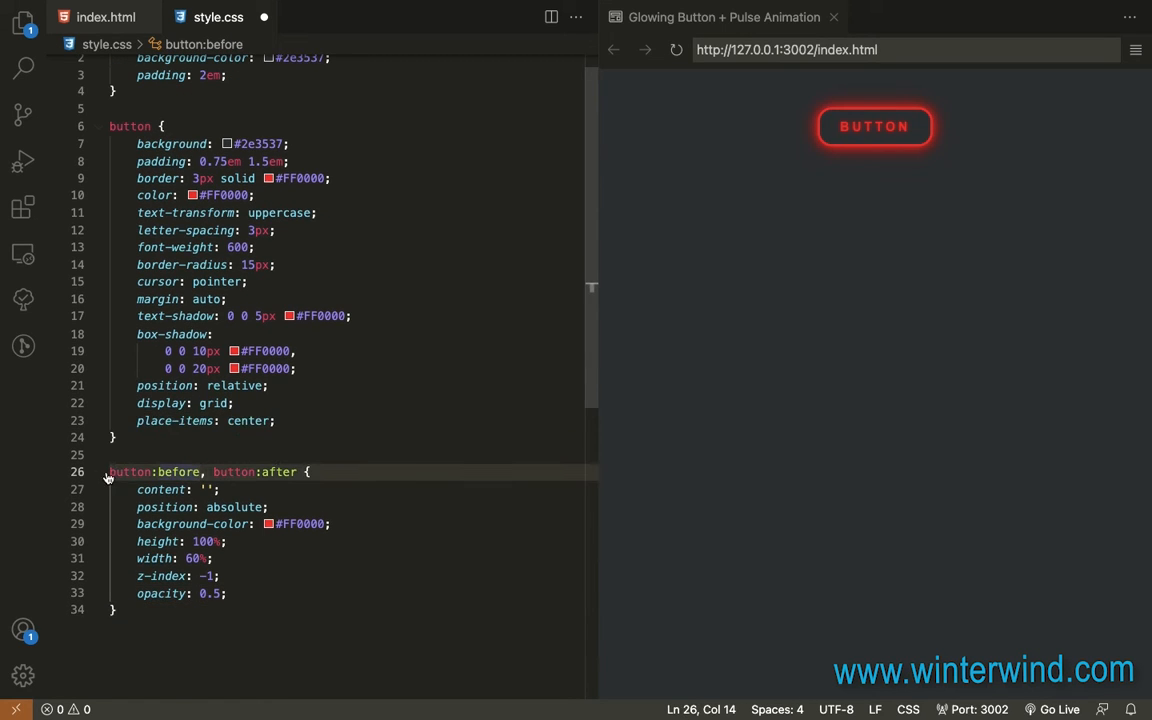
pyautogui.moveTo(130, 472)
pyautogui.write('button:before')
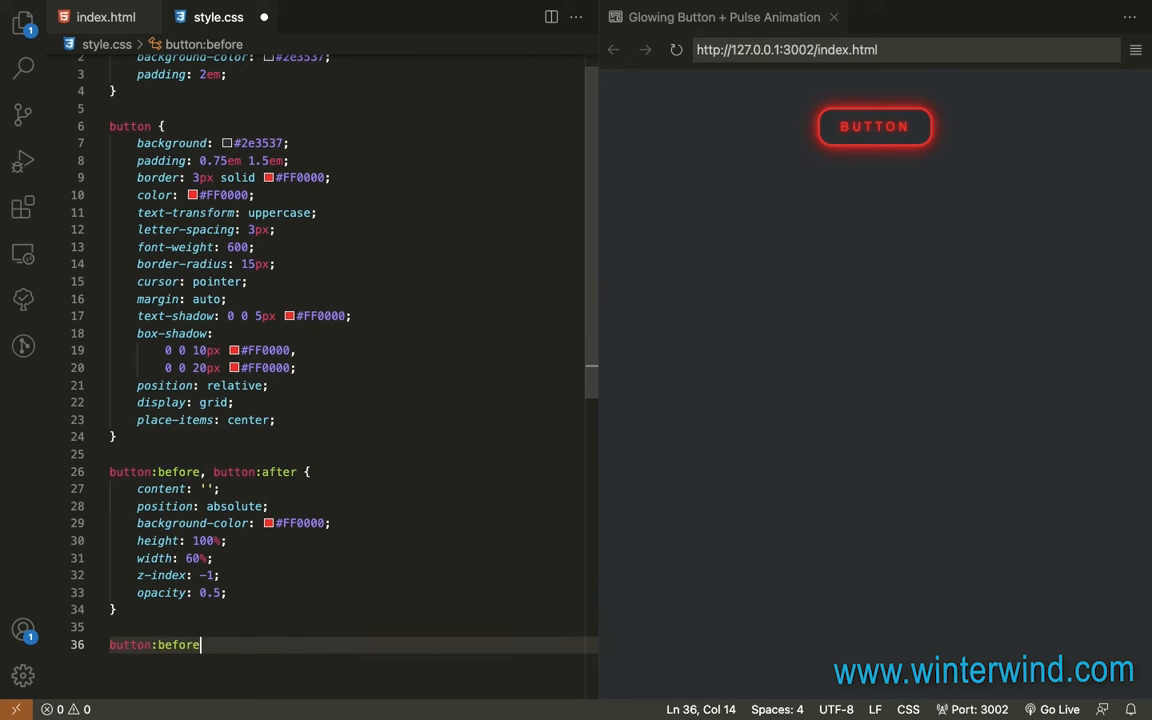
# Add animation: pulse 2s ease-out infinite to button:before and button:after rules
pyautogui.write('animation: p')
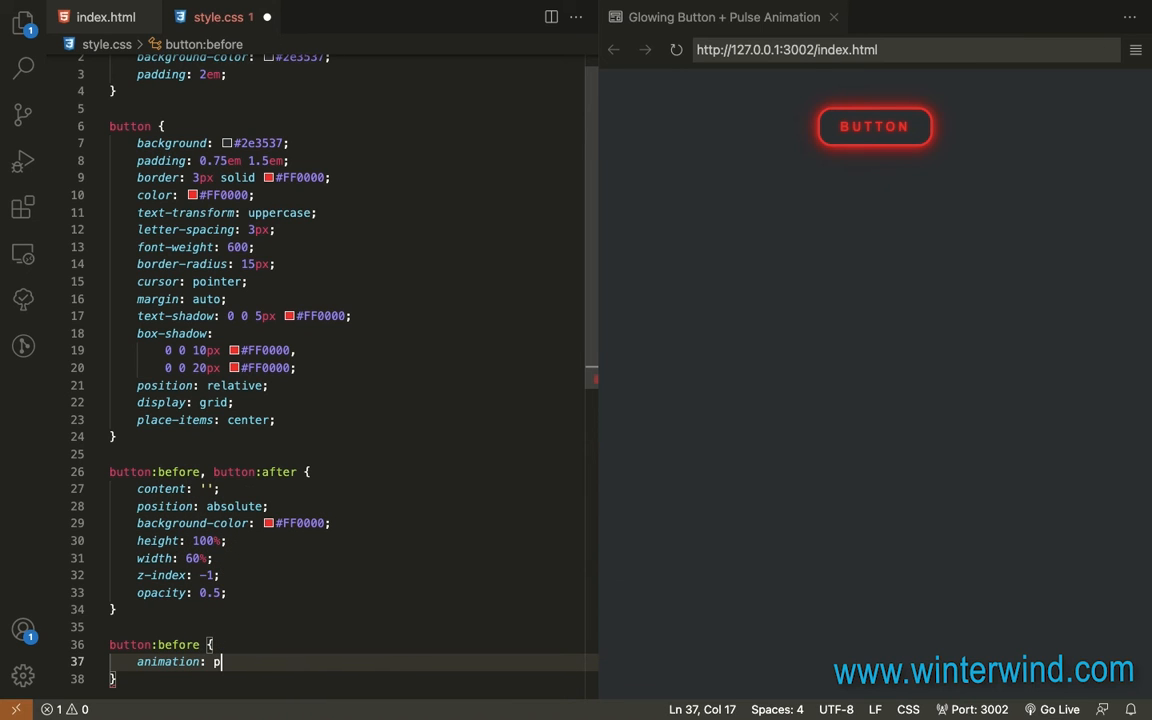
pyautogui.write('ulse 2s ease-out infinite;')
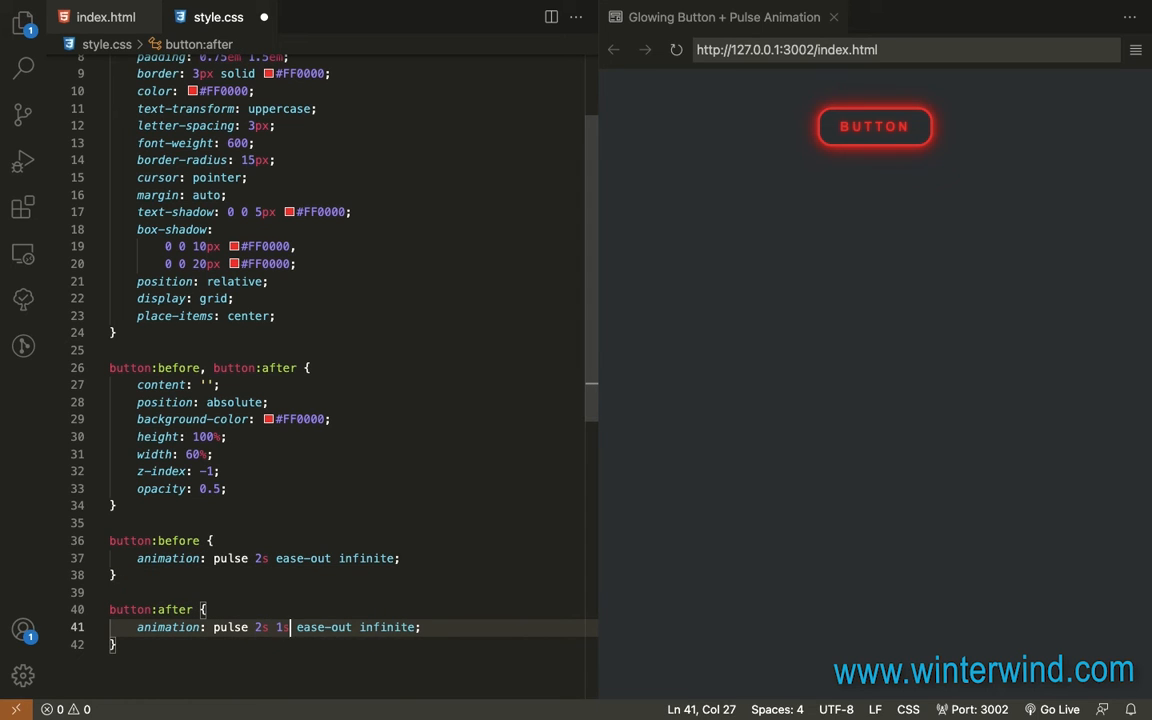
pyautogui.write('1s')
pyautogui.write('1')
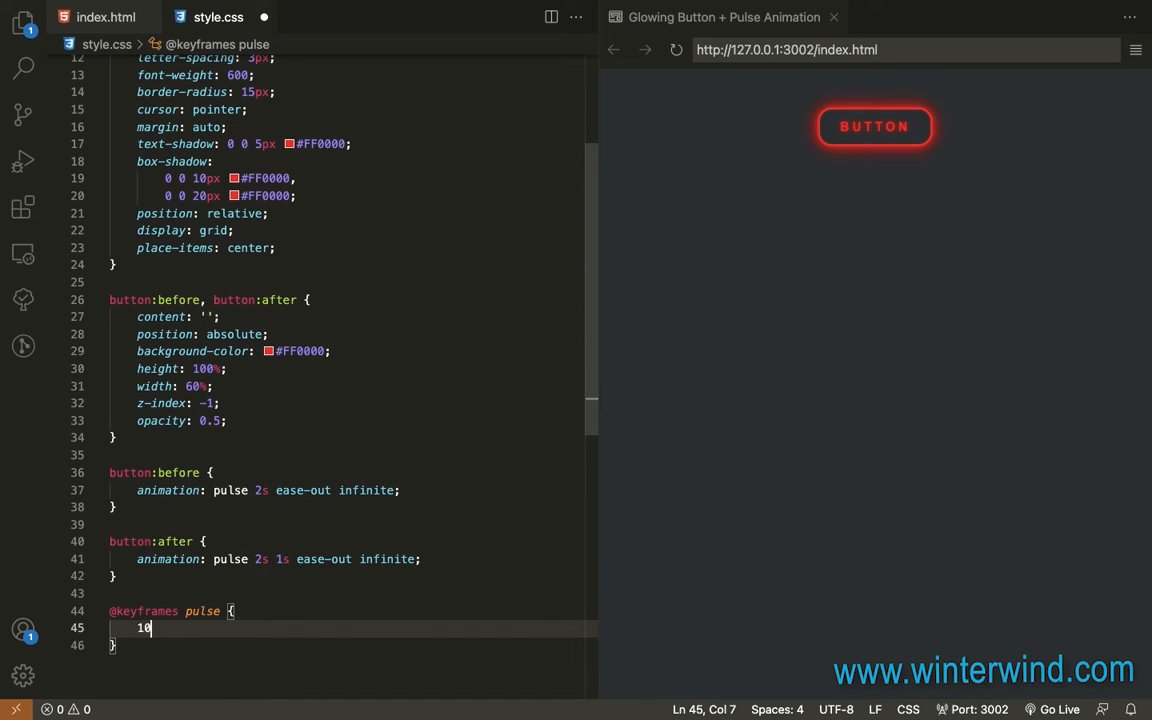
pyautogui.write('0% {')
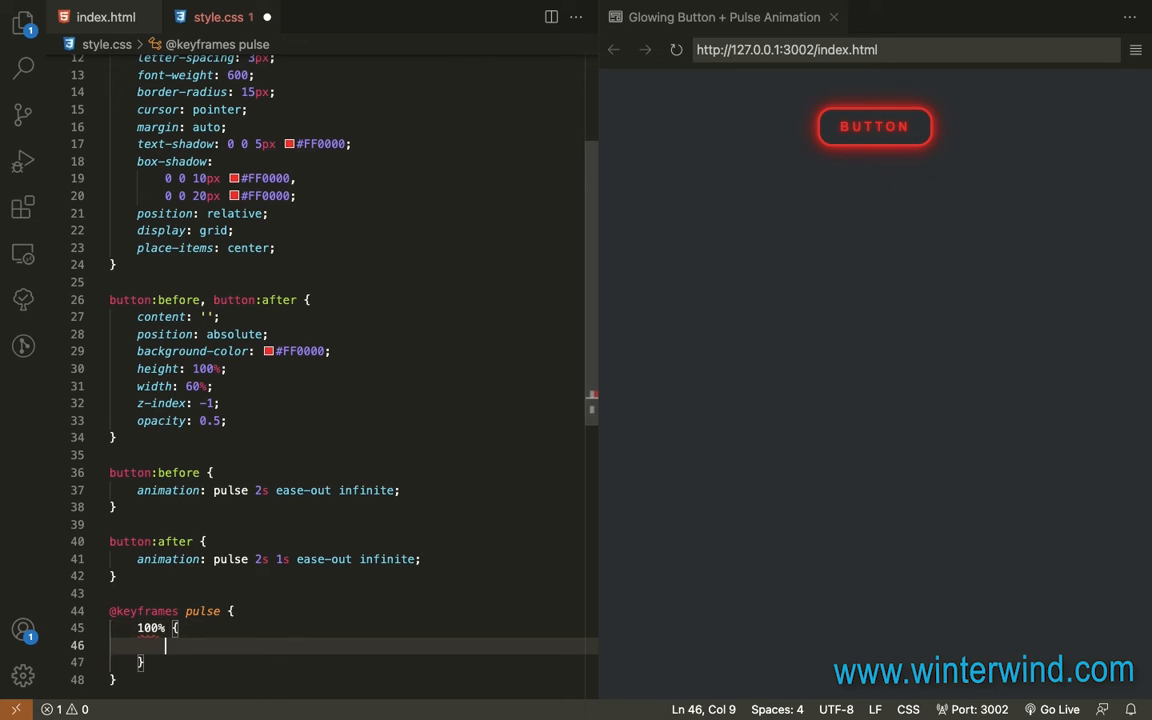
pyautogui.write('transform: ;')
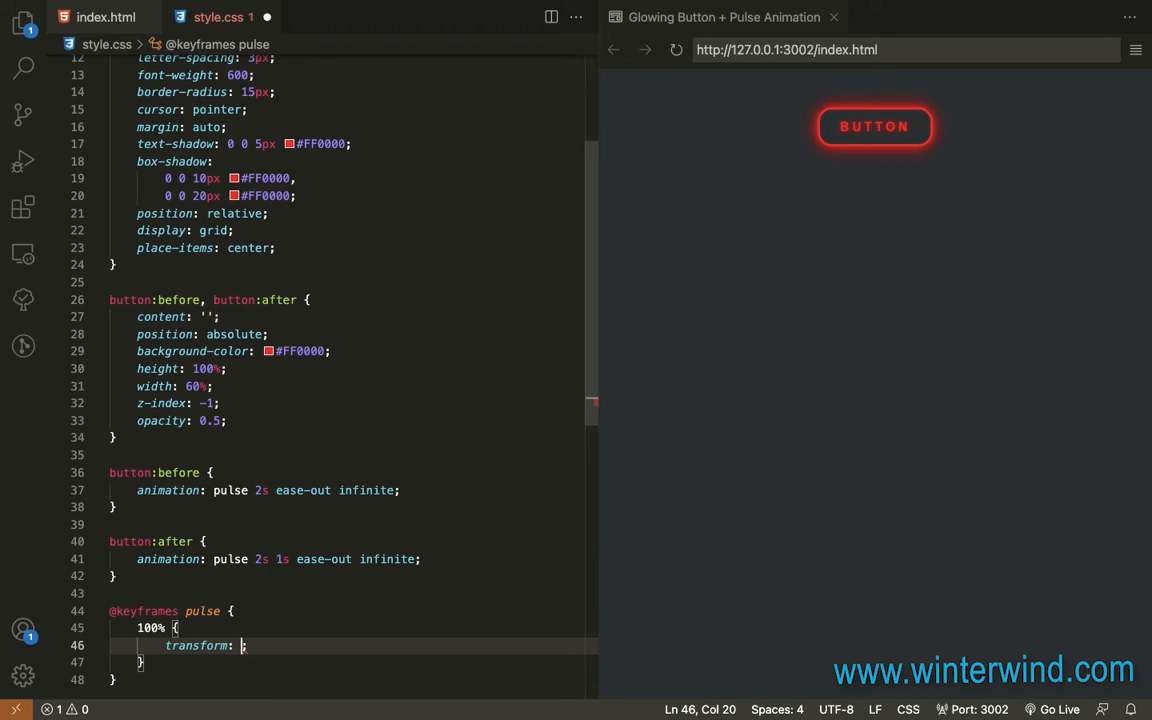
pyautogui.write('scale(3')
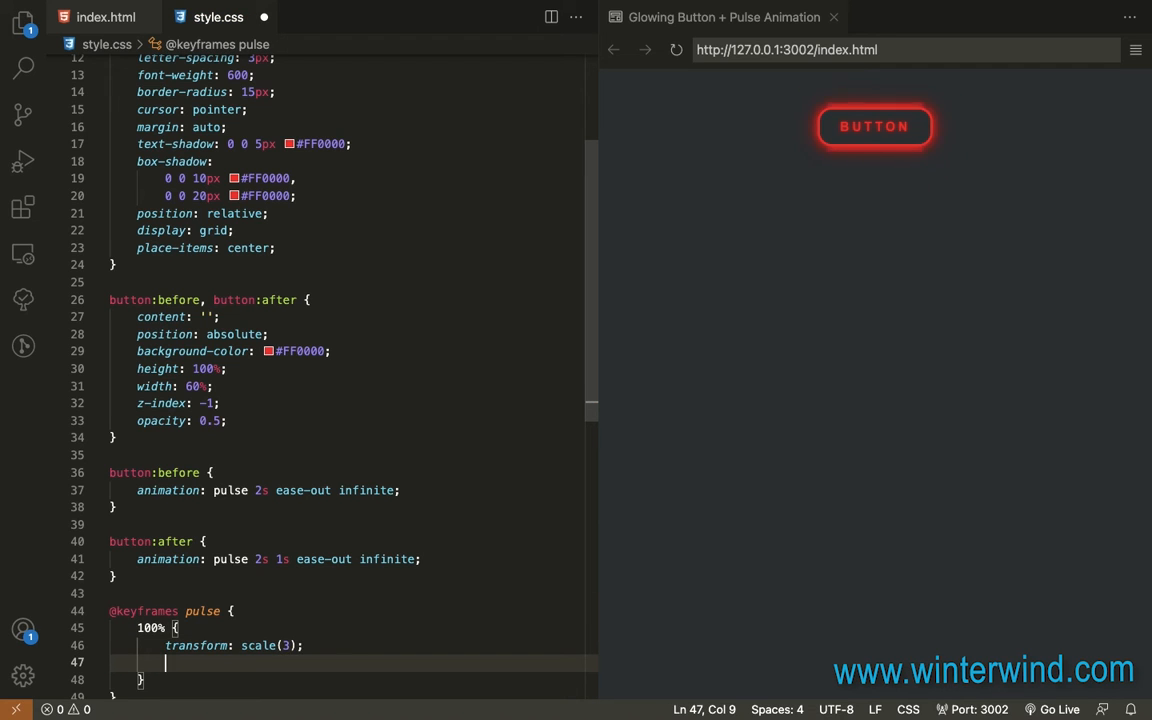
pyautogui.write('opacity: 0;')
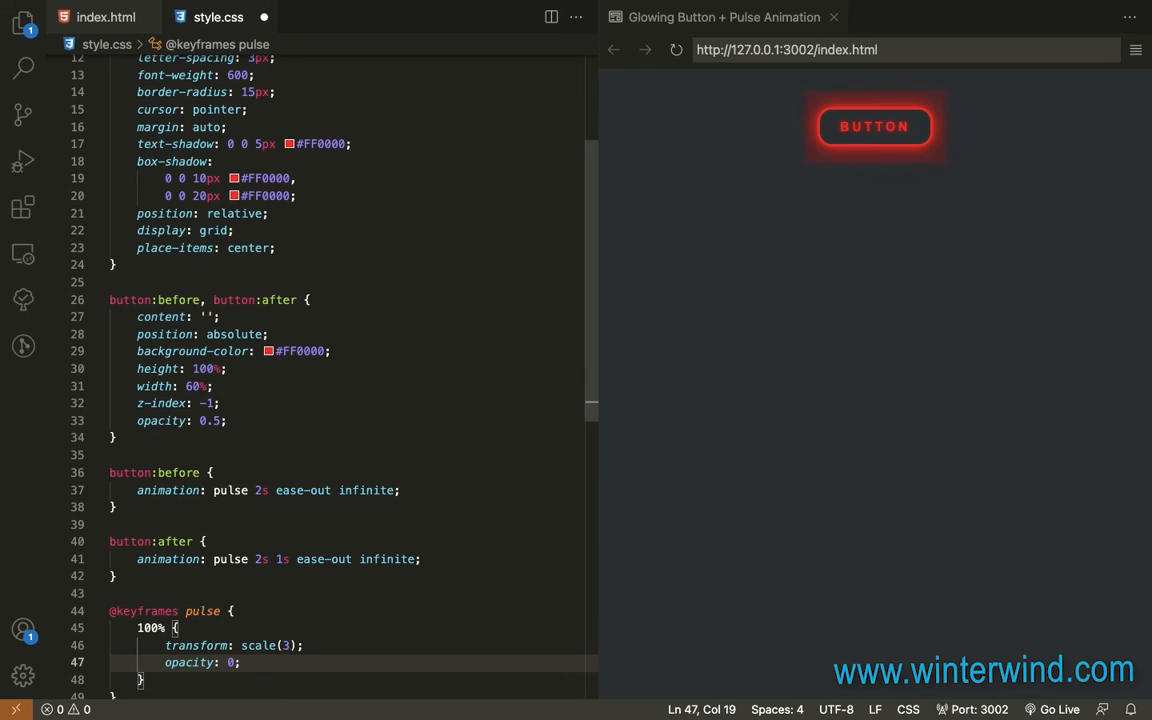
# Add border-radius: 15px to the button:before, button:after rule and save the stylesheet
pyautogui.scroll(3)
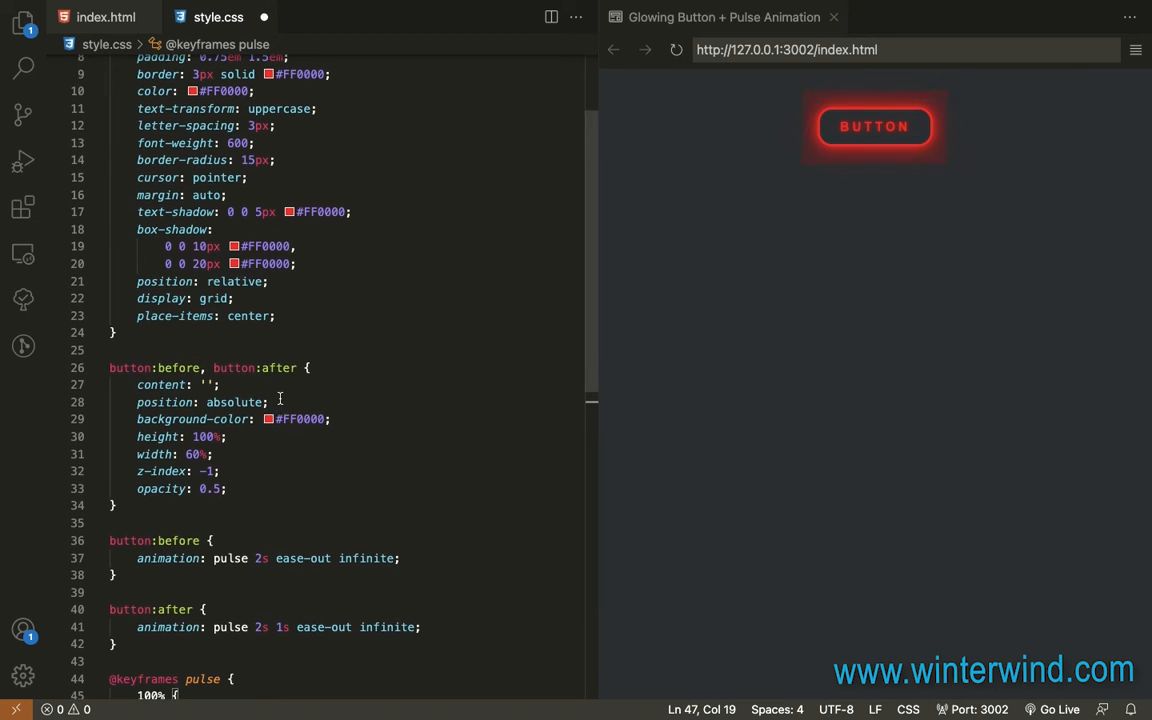
pyautogui.moveTo(814, 180)
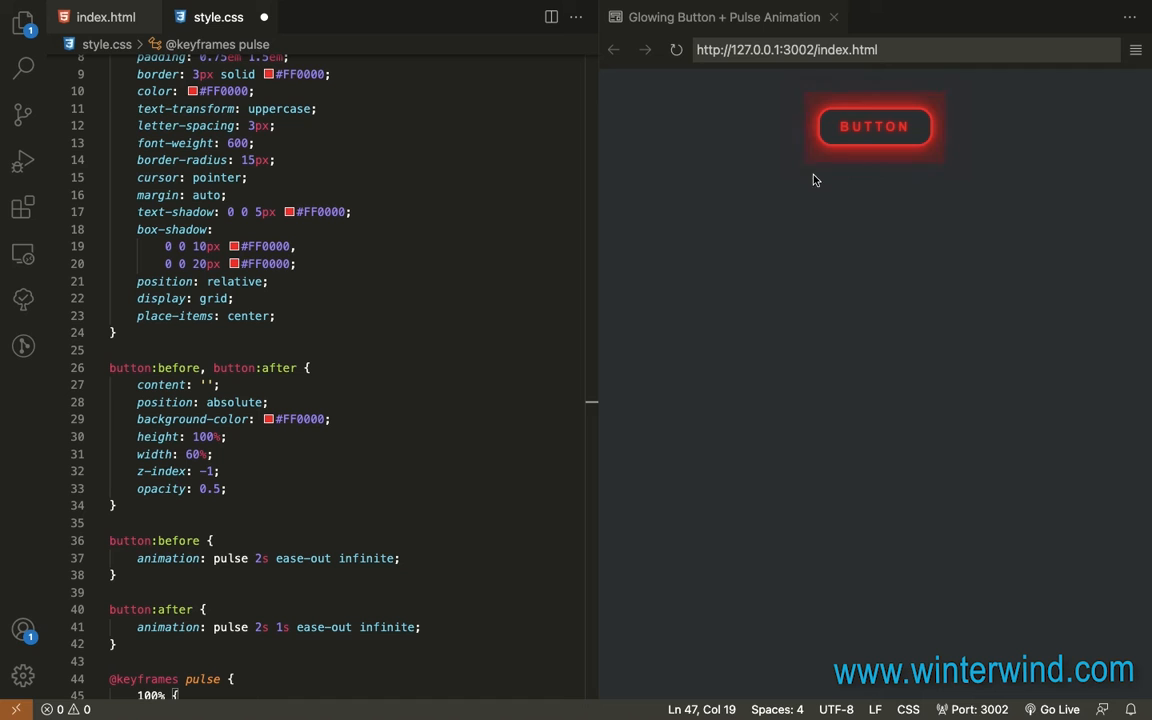
pyautogui.scroll(3)
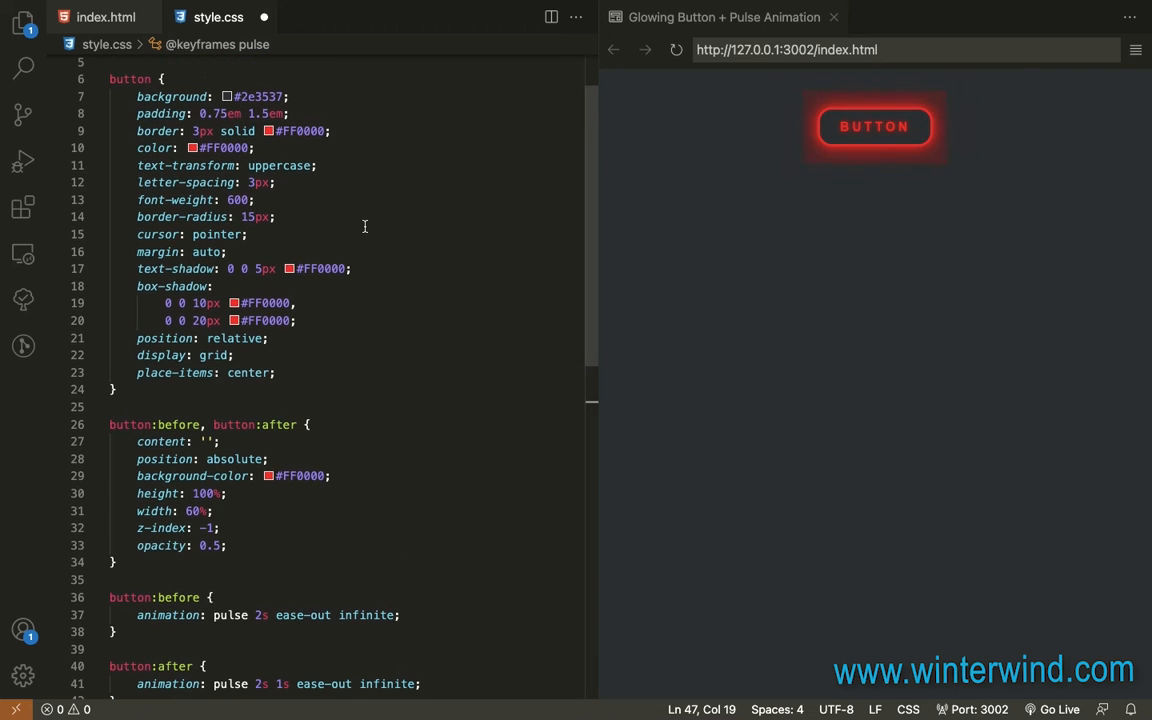
pyautogui.scroll(-3)
pyautogui.write('border-radius: 15px;')
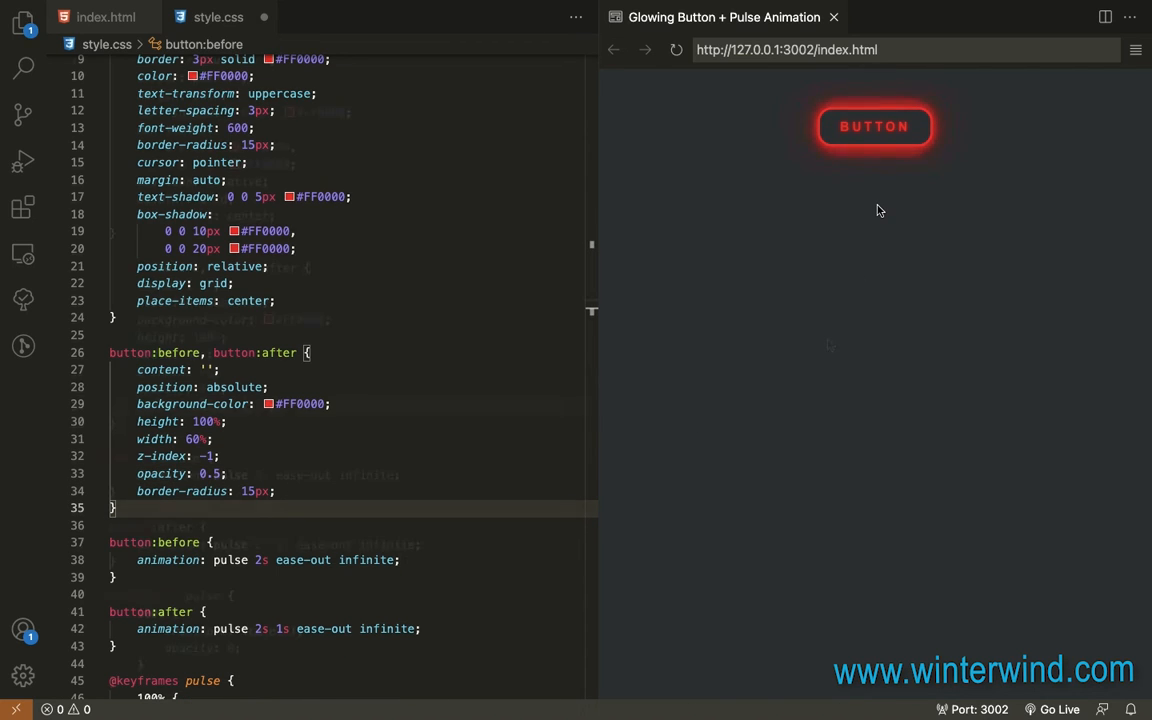
pyautogui.scroll(-3)
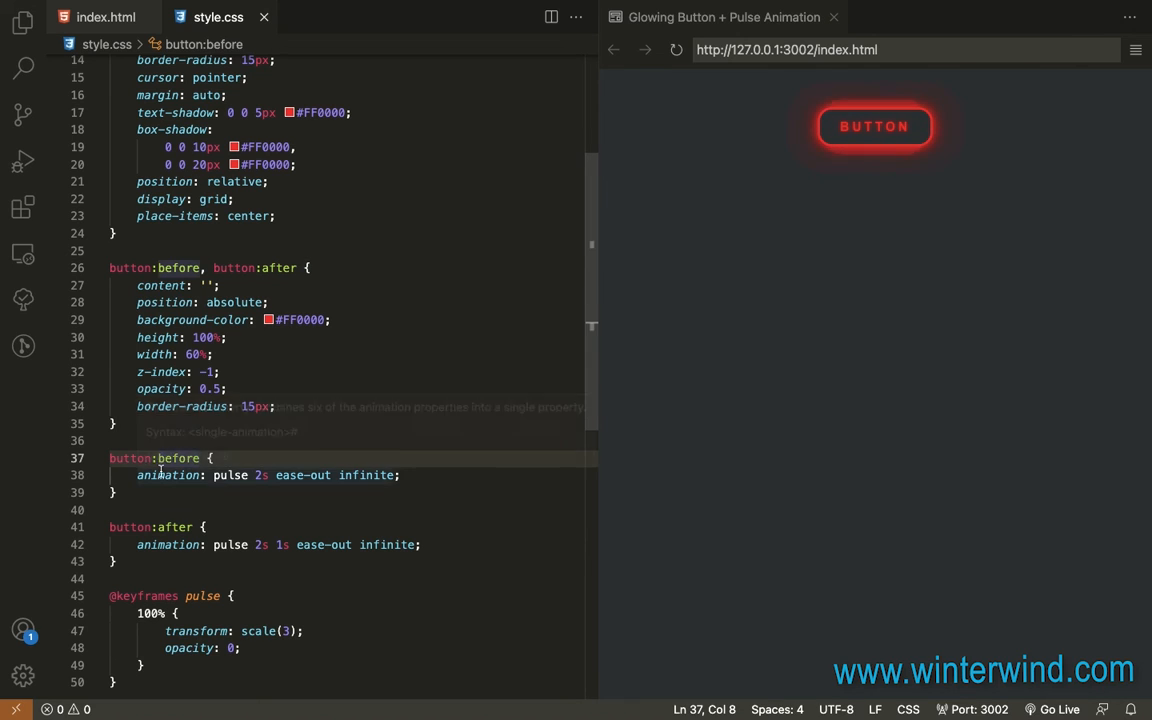
# Move the red glow and pseudo-element pulse into button:hover rules and set the base button color to white
pyautogui.write('hover')
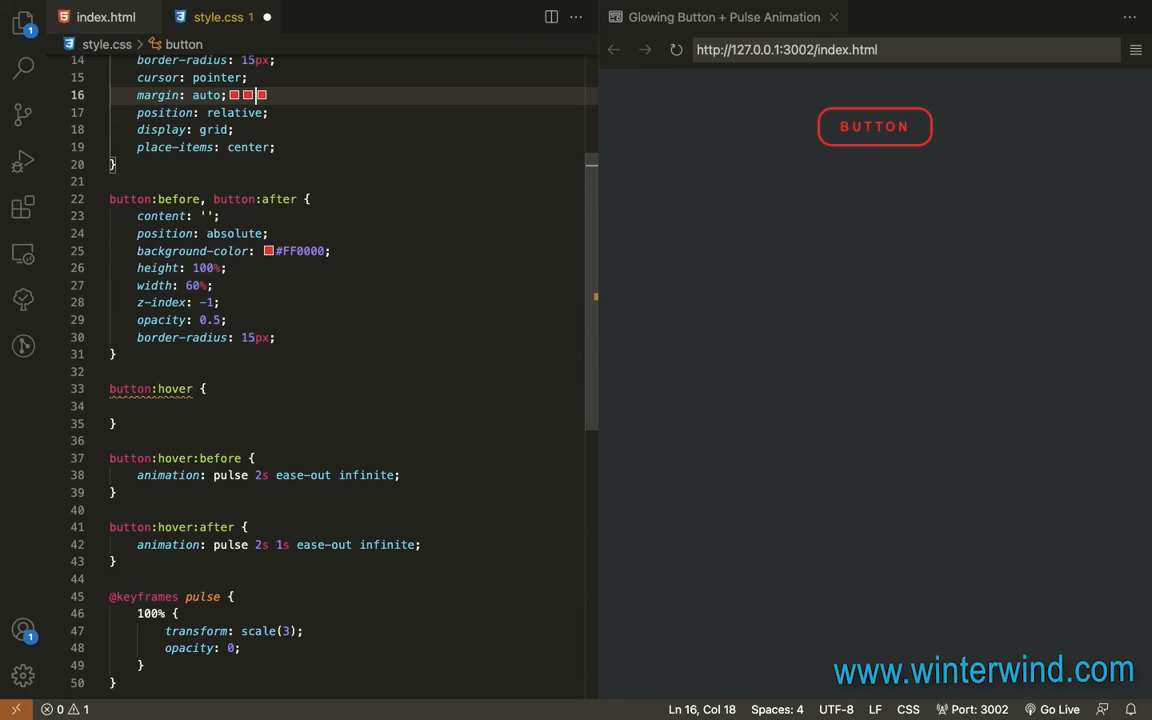
pyautogui.click(164, 406)
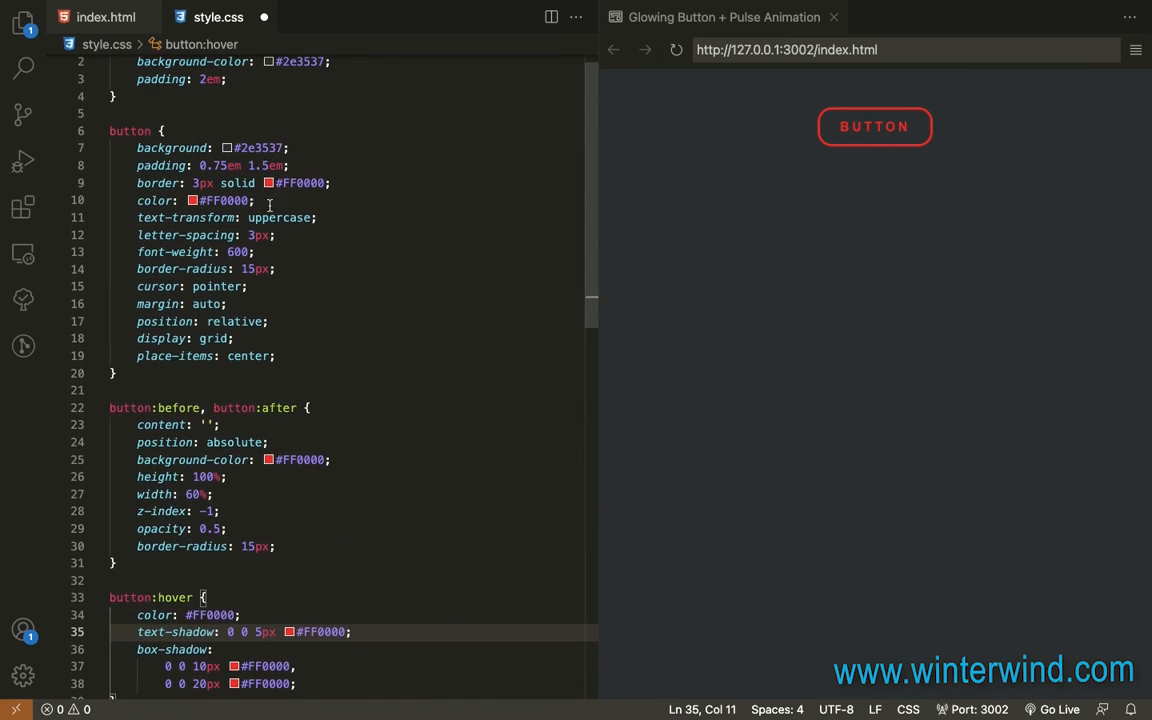
pyautogui.write('white')
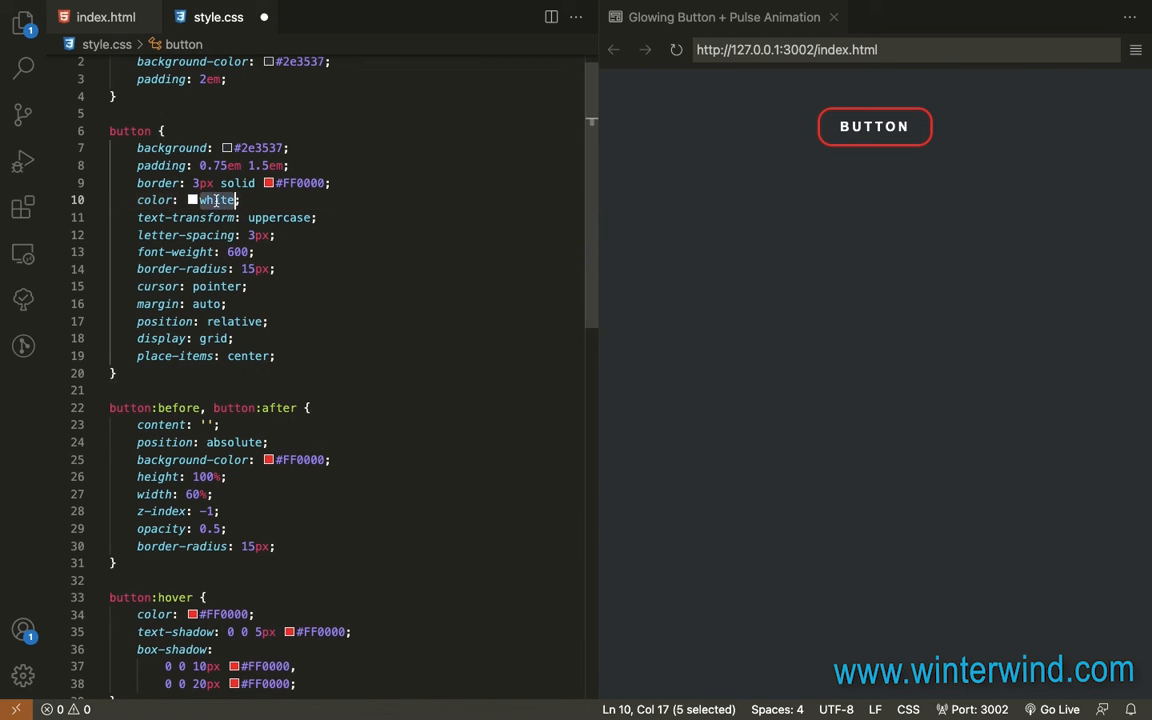
pyautogui.write('white')
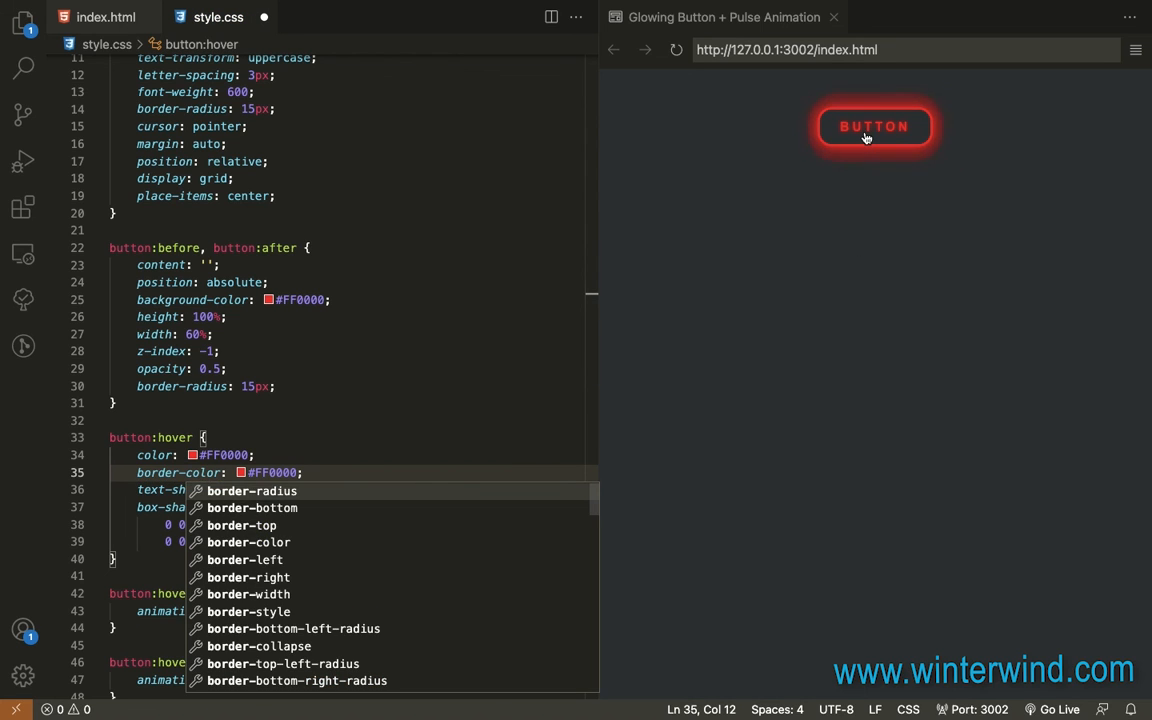
# Add transition: 0.5s to the base button rule
pyautogui.click(352, 212)
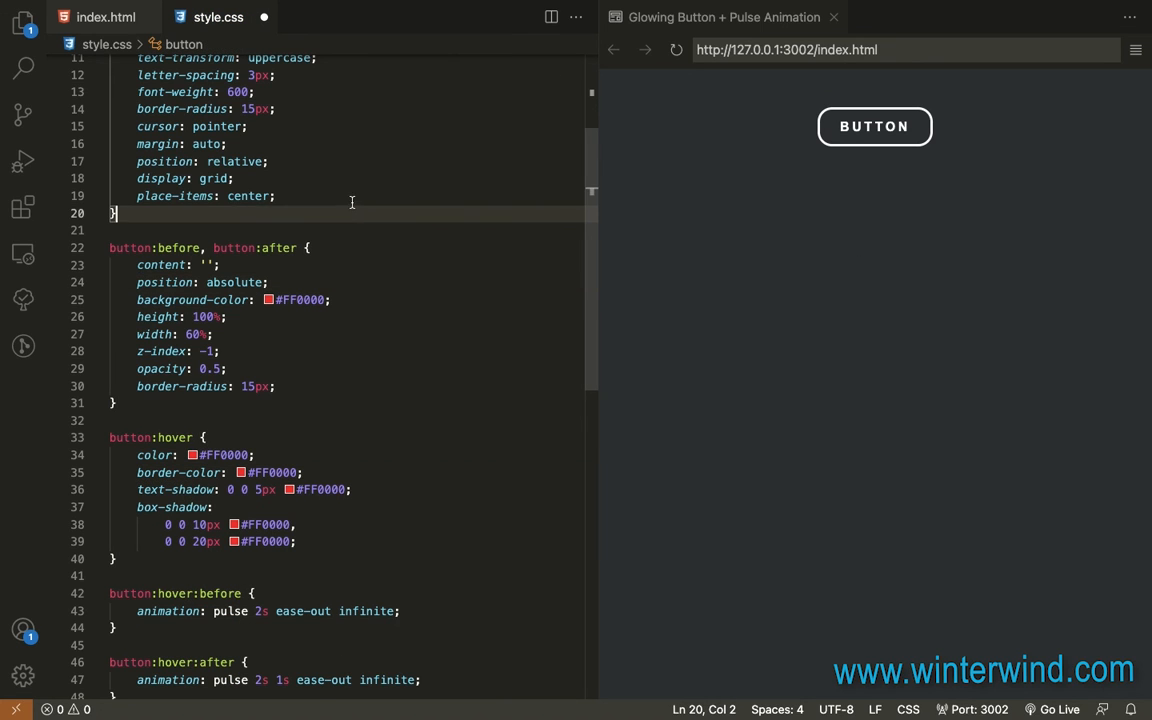
pyautogui.write('transition: ;')
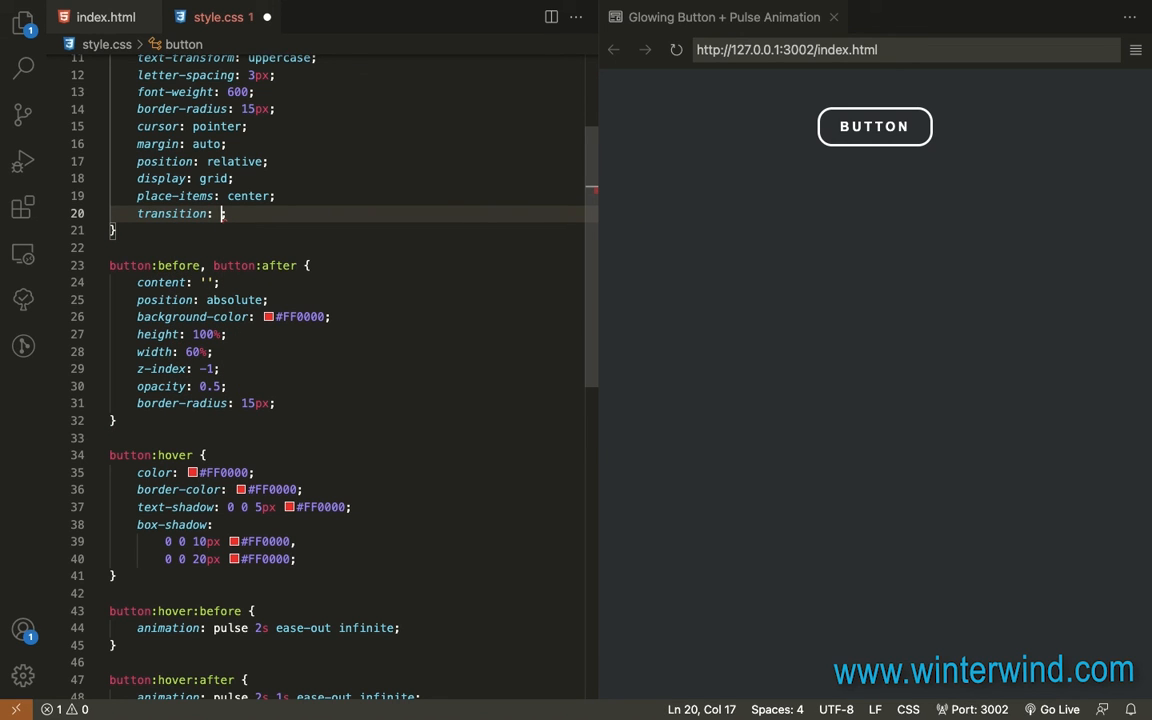
pyautogui.write('0.5s')
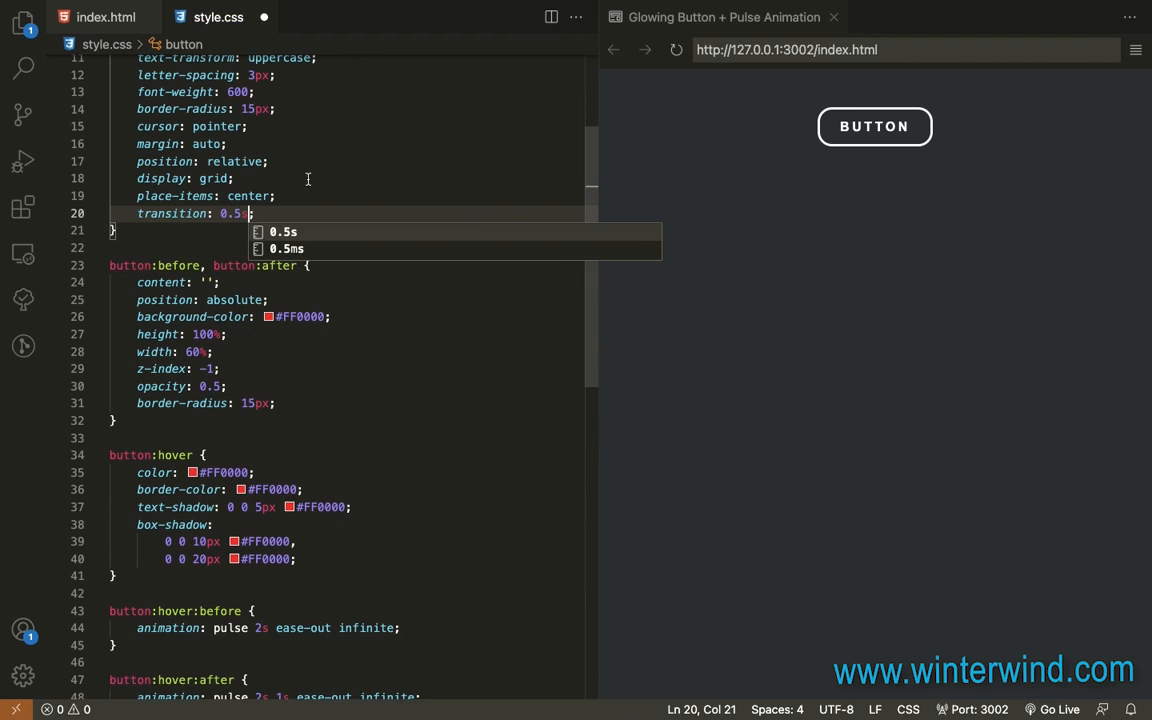
# Add letter-spacing: 5px to the button:hover rule
pyautogui.scroll(-3)
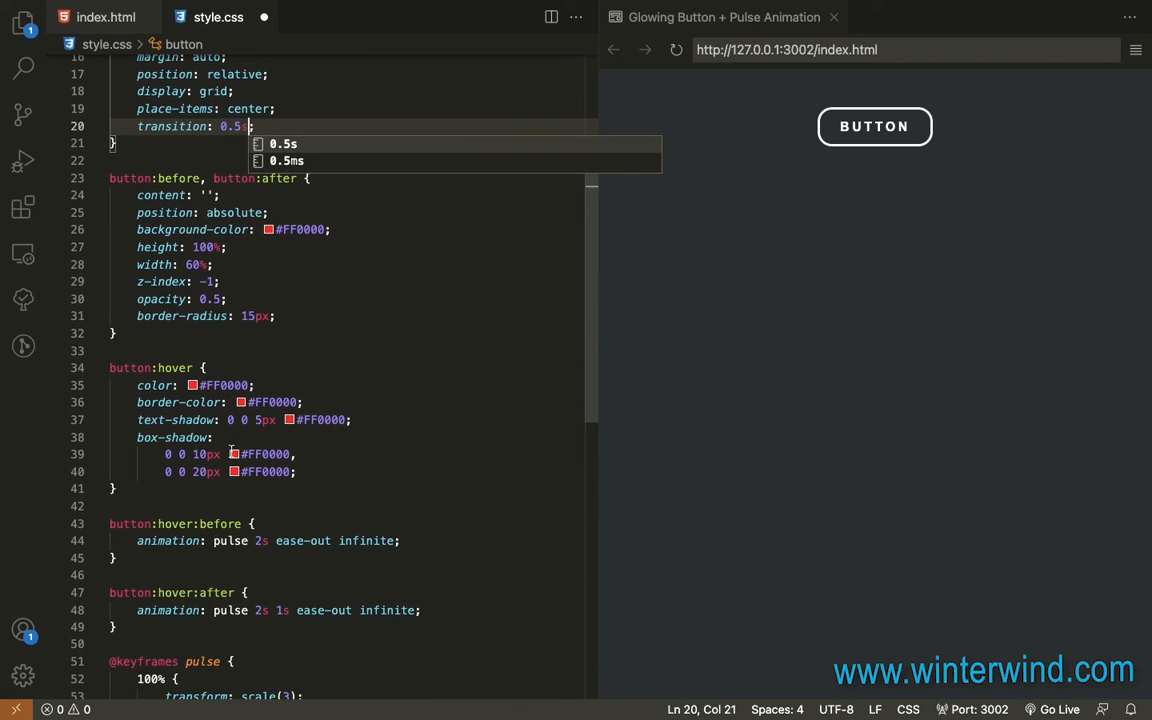
pyautogui.write('letter-spacing: ;')
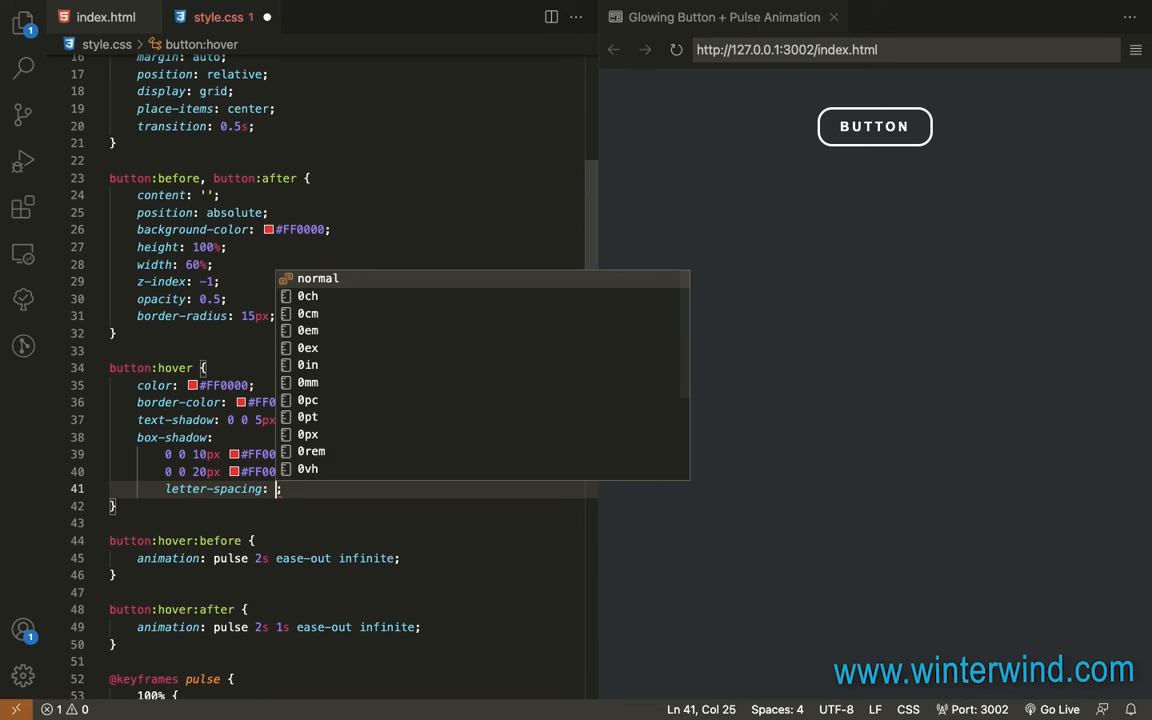
pyautogui.write('5px')
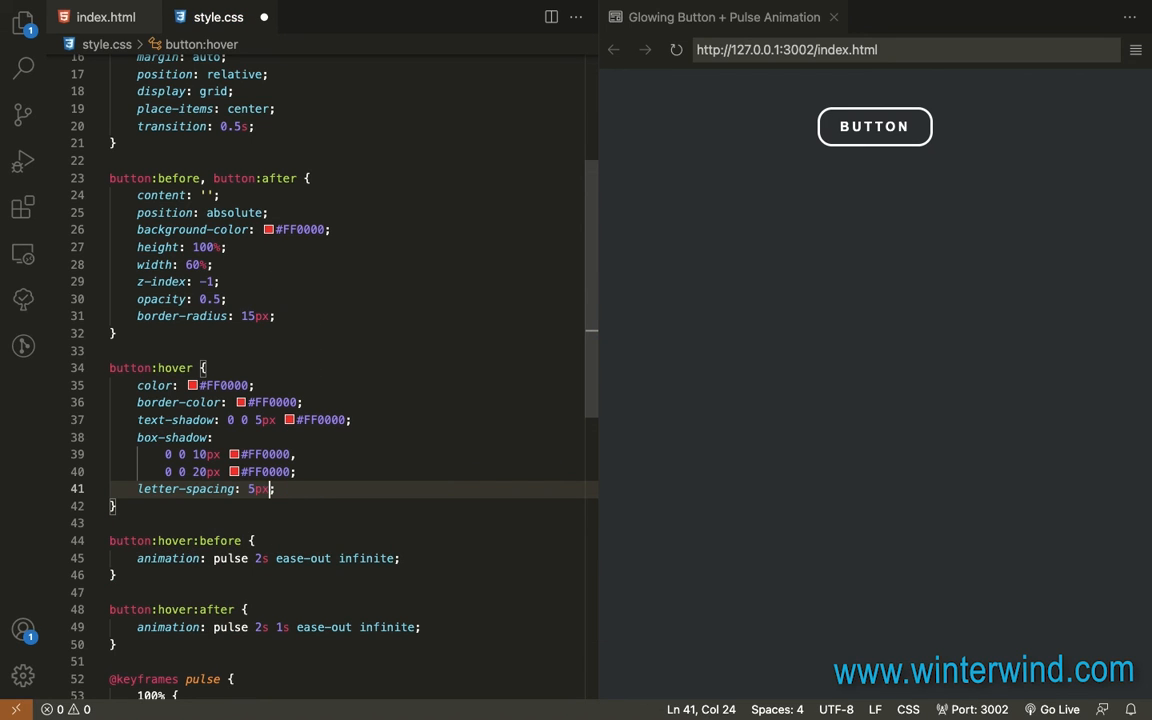
pyautogui.moveTo(874, 126)
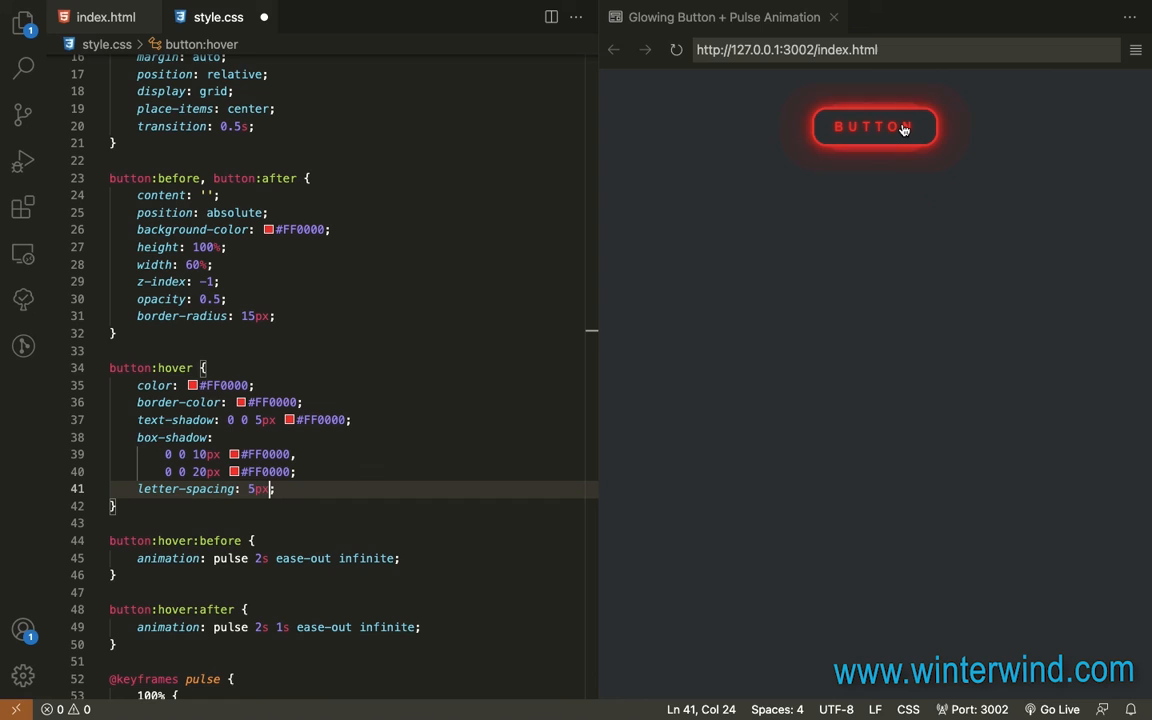